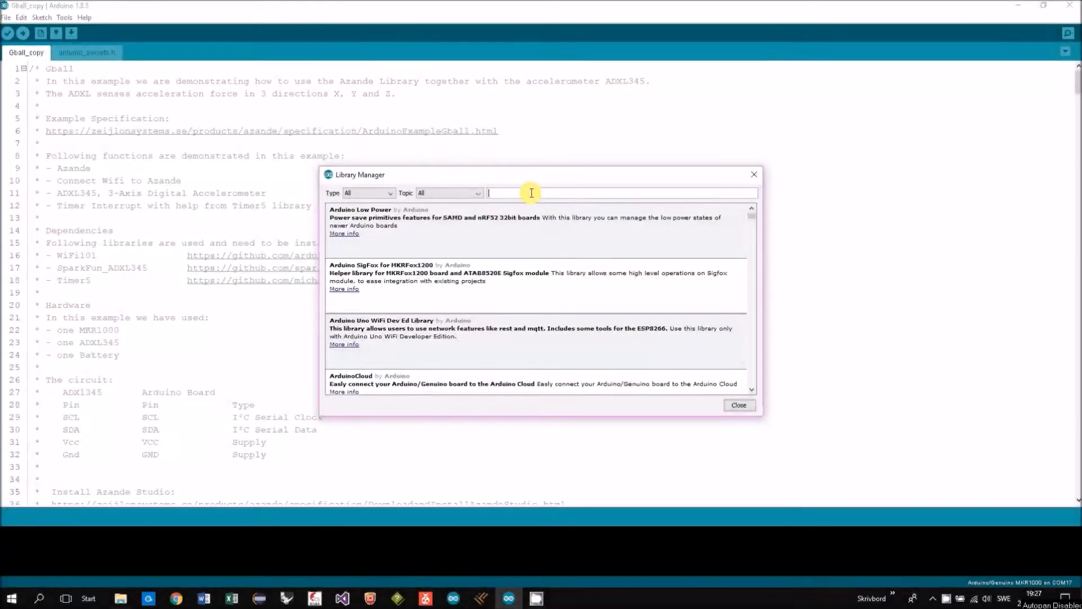
Step: Search the Library Manager for 'aza', confirm Azande is installed, and close it
{"action": "type", "text": "aza"}
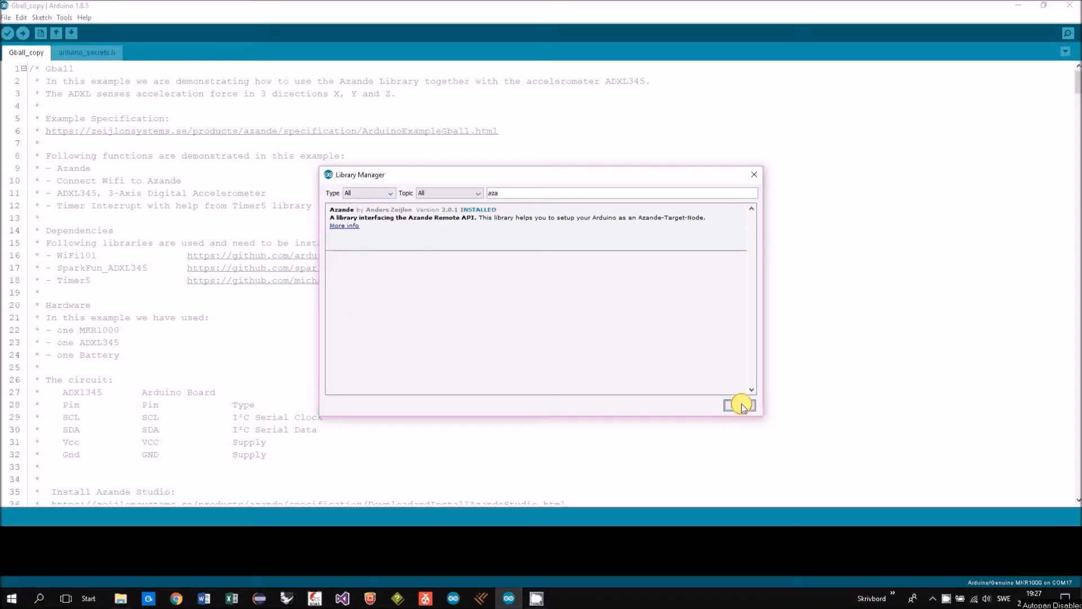
{"action": "left_click", "coordinate": [6, 18]}
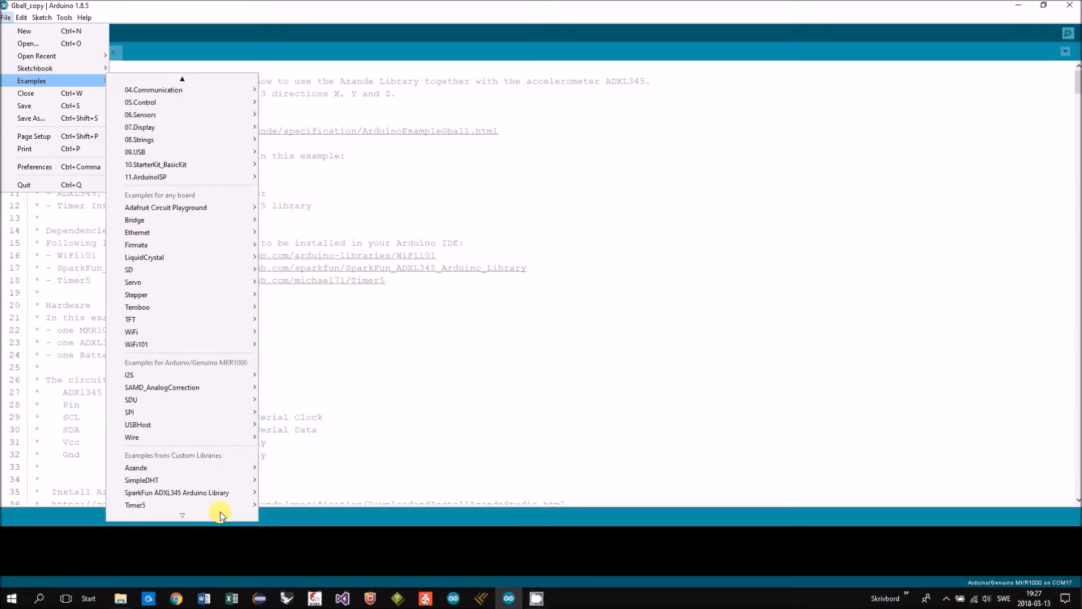
{"action": "mouse_move", "coordinate": [136, 467]}
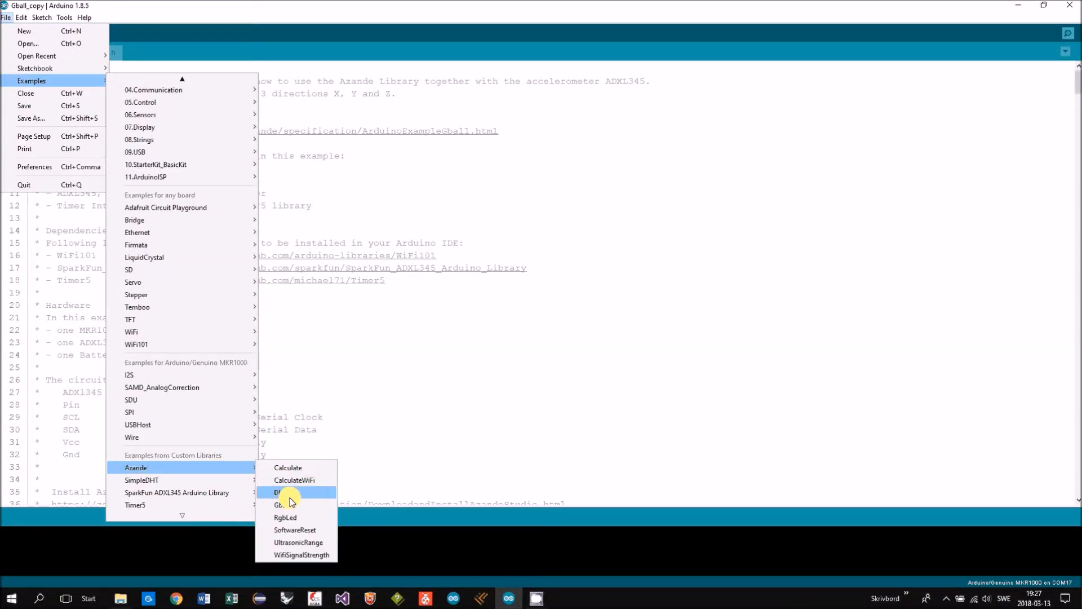
{"action": "mouse_move", "coordinate": [297, 504]}
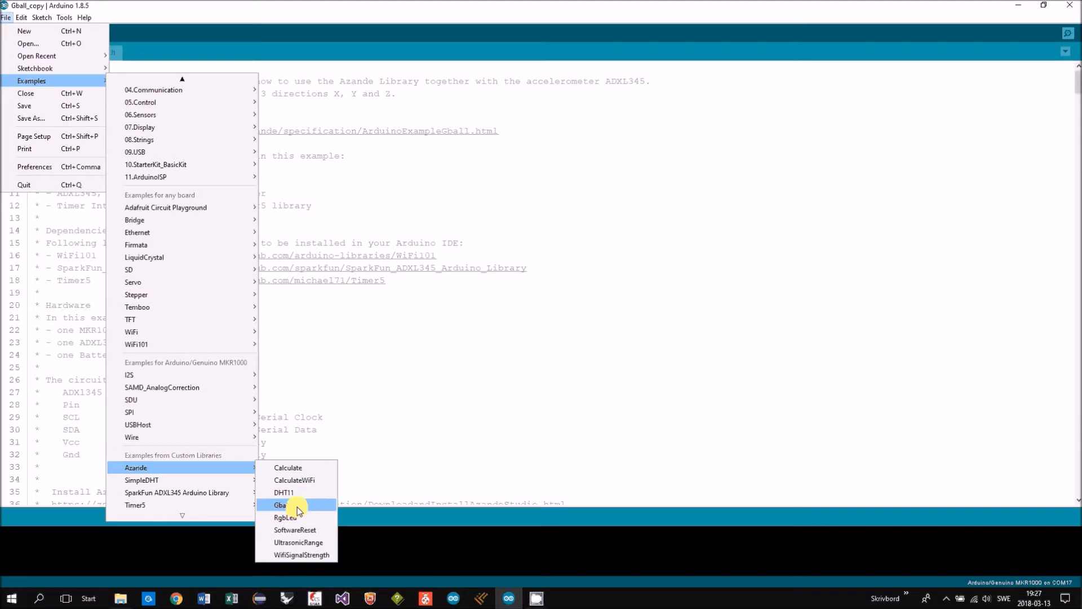
Step: Open the Gball example sketch from the Azande examples
{"action": "left_click", "coordinate": [282, 504]}
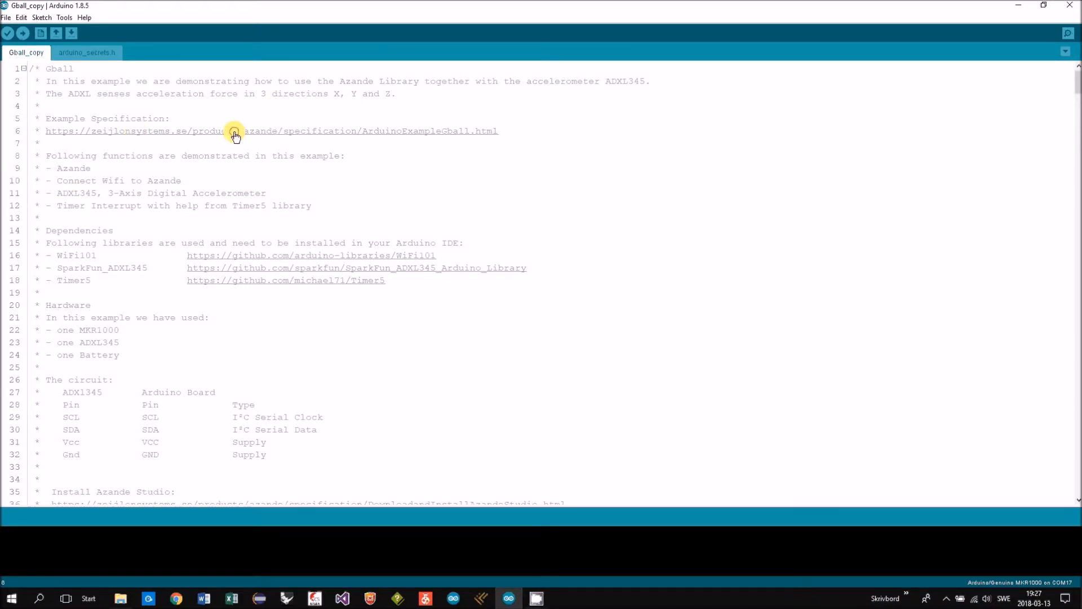
Step: Follow the sketch's specification link and scroll through the Gball page in Chrome
{"action": "left_click", "coordinate": [234, 131]}
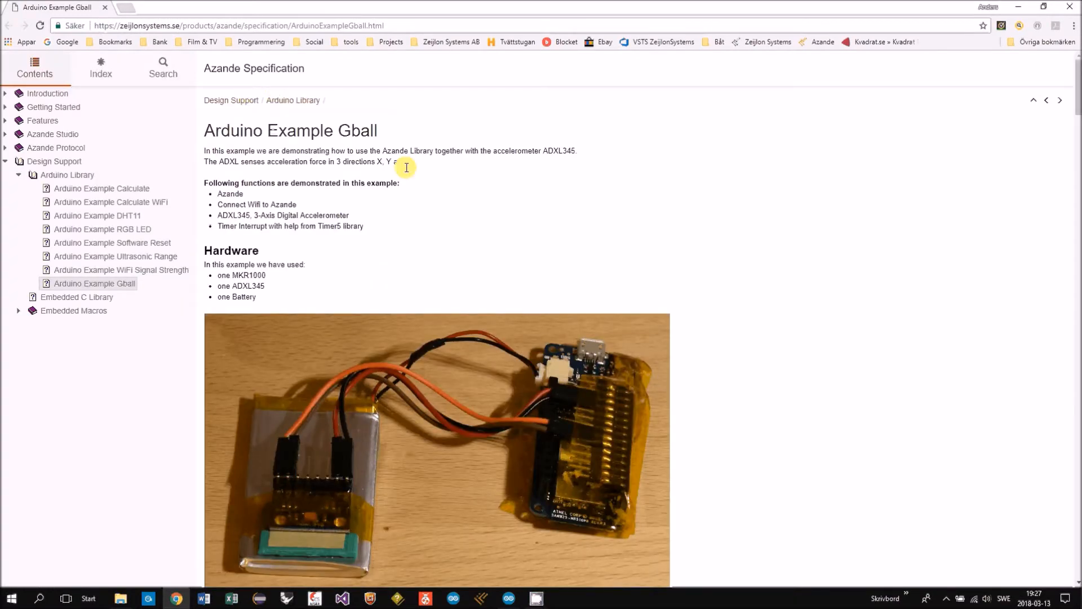
{"action": "scroll", "scroll_direction": "down", "scroll_amount": 3}
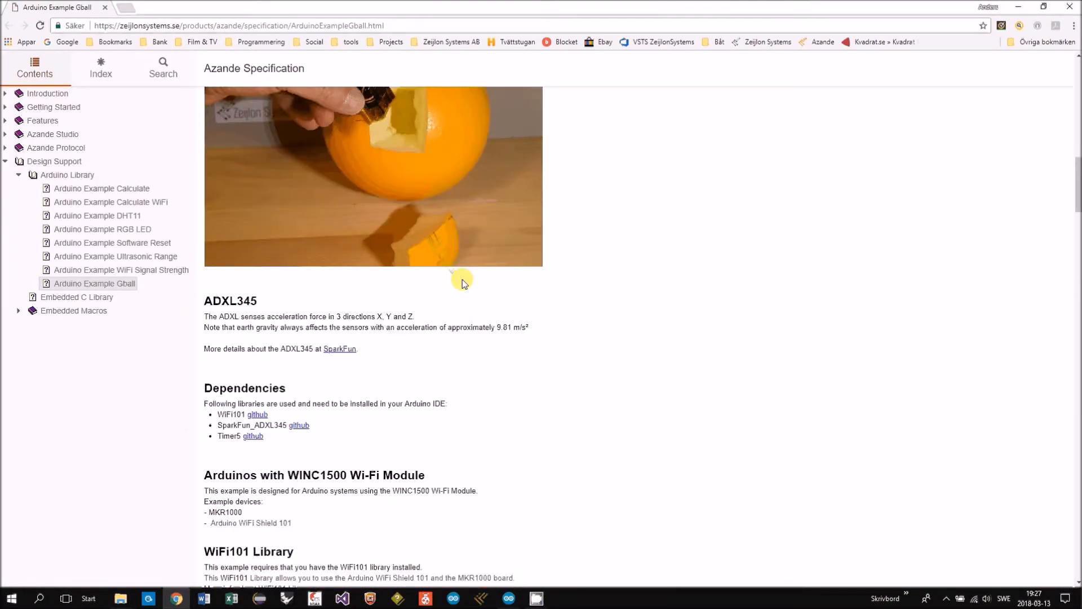
{"action": "scroll", "scroll_direction": "down", "scroll_amount": 3}
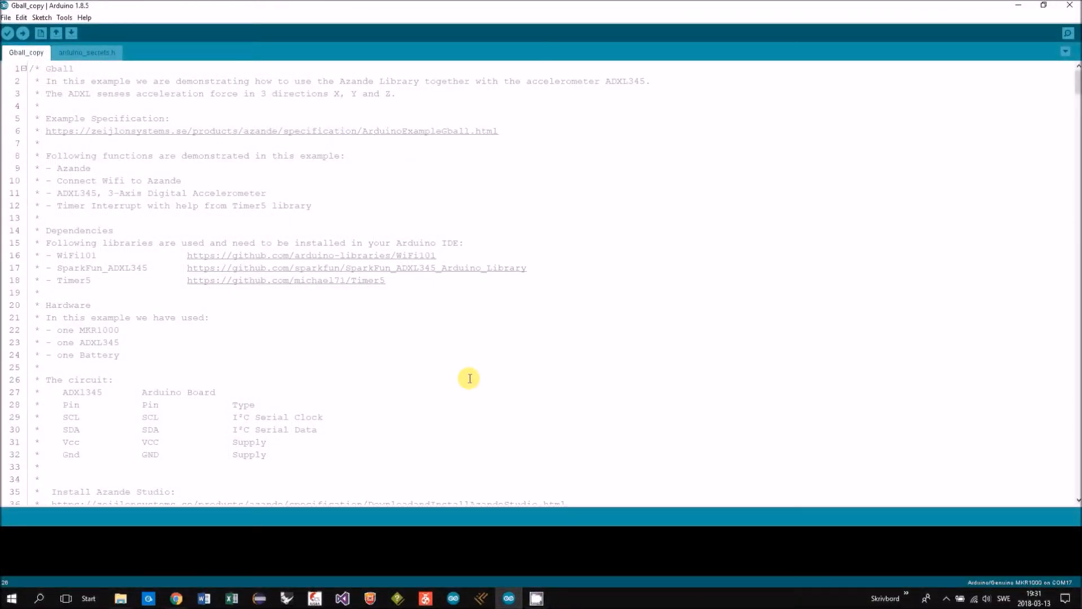
{"action": "mouse_move", "coordinate": [134, 254]}
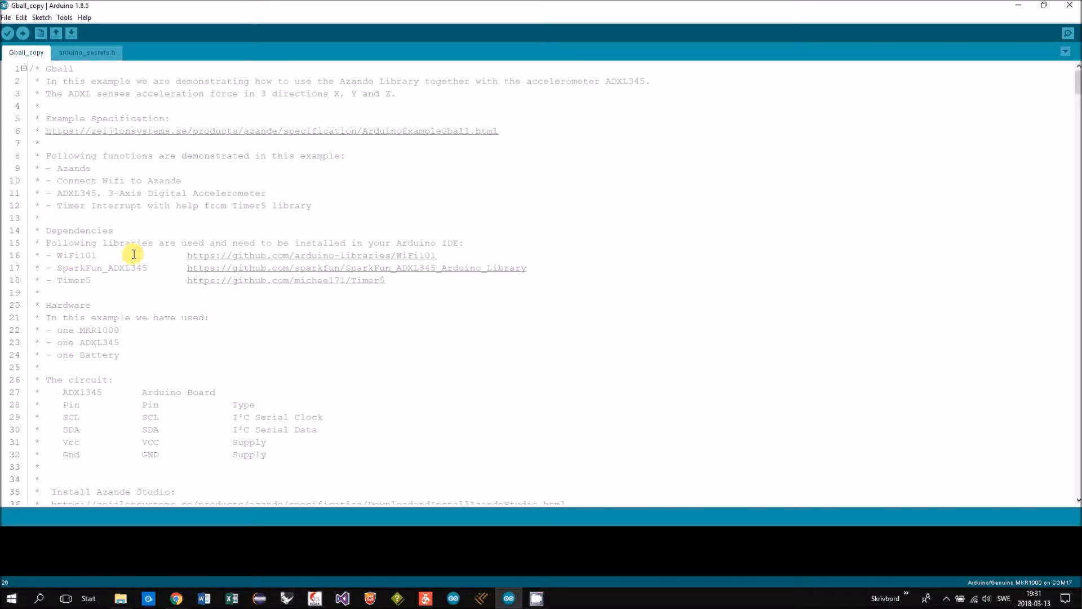
{"action": "mouse_move", "coordinate": [196, 269]}
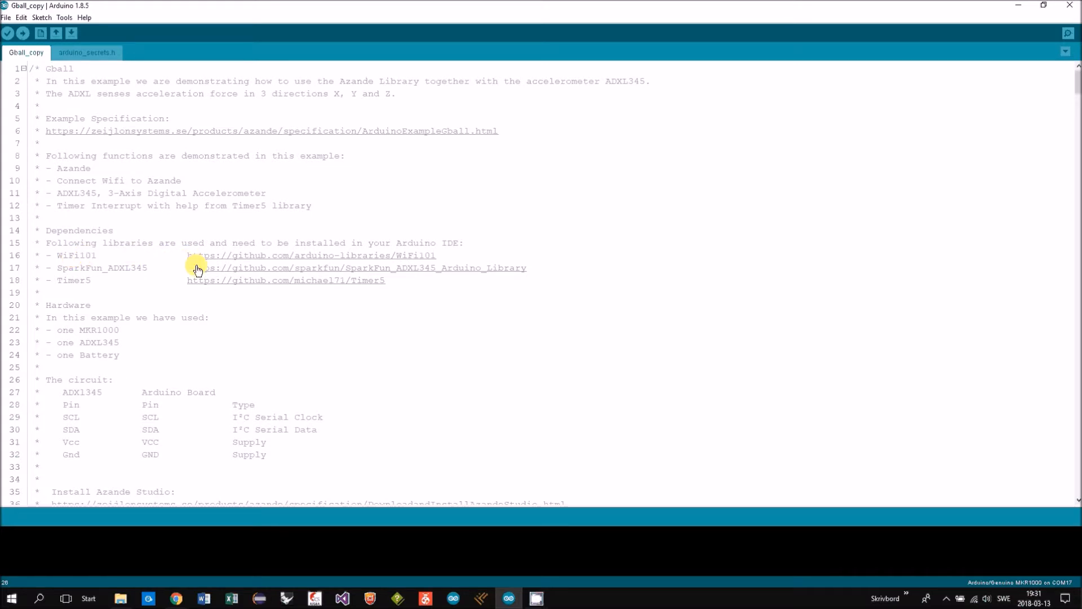
{"action": "mouse_move", "coordinate": [95, 256]}
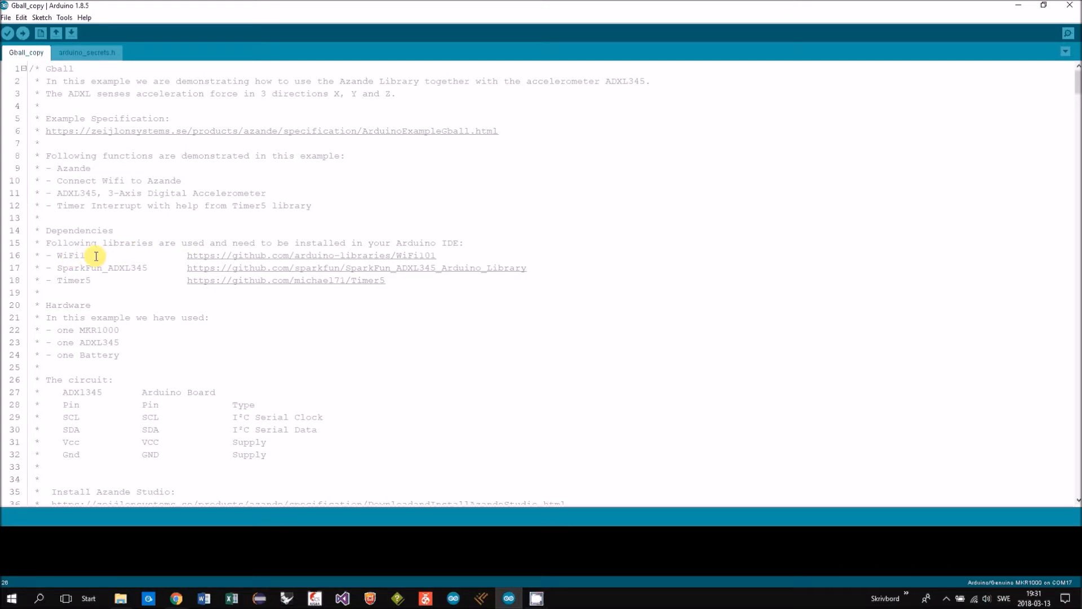
{"action": "mouse_move", "coordinate": [108, 271]}
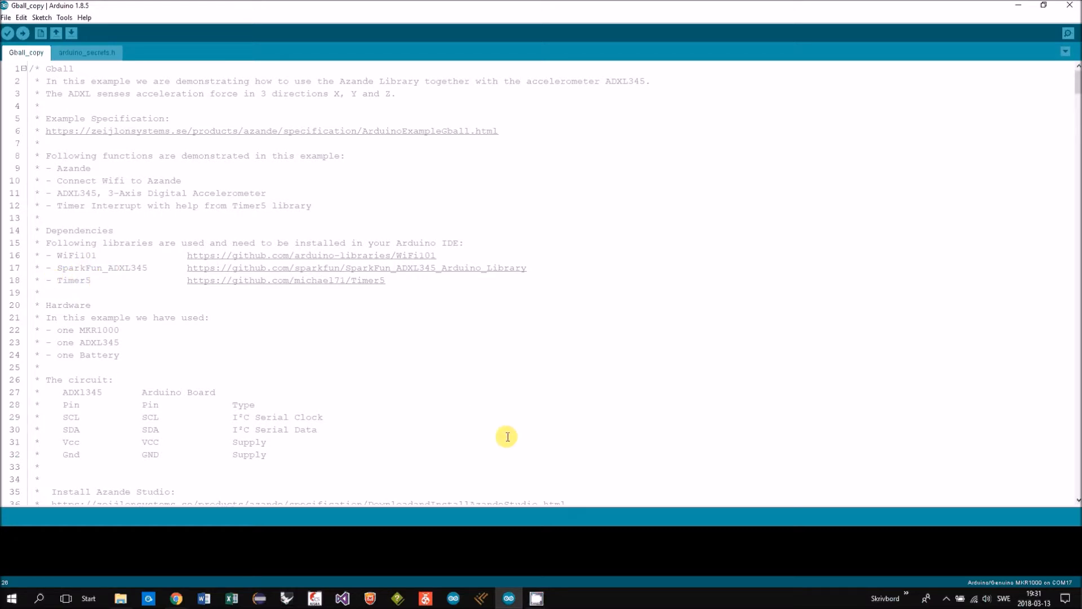
{"action": "mouse_move", "coordinate": [232, 399]}
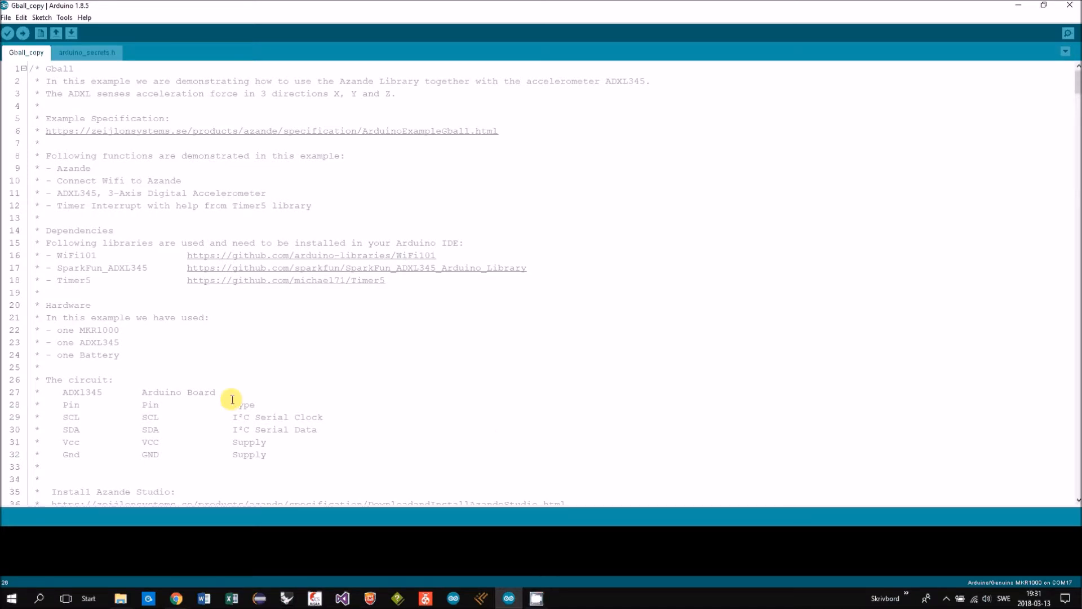
{"action": "mouse_move", "coordinate": [45, 384]}
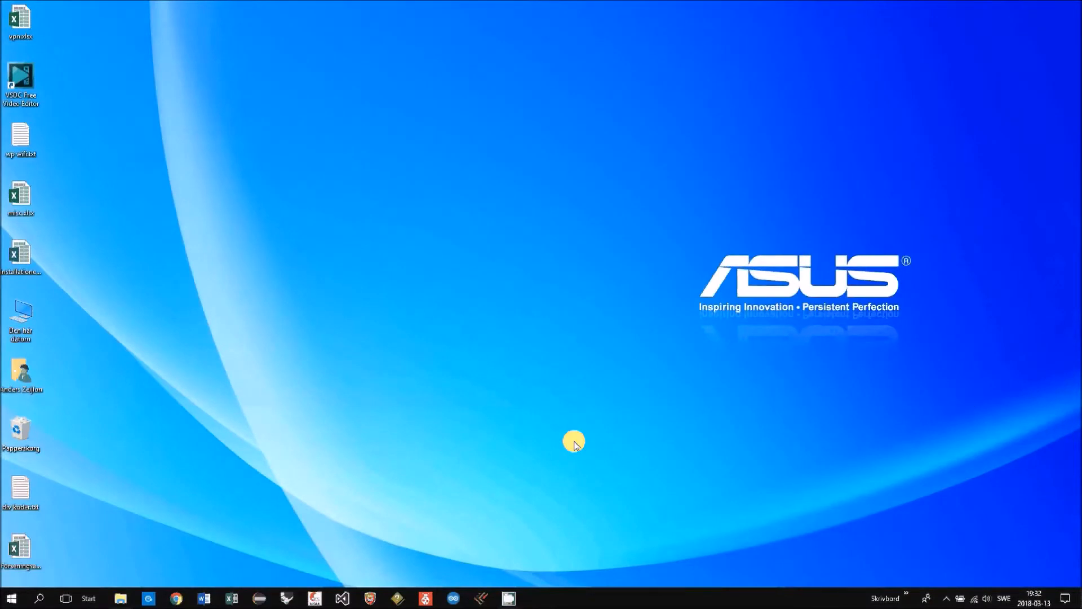
{"action": "mouse_move", "coordinate": [496, 540]}
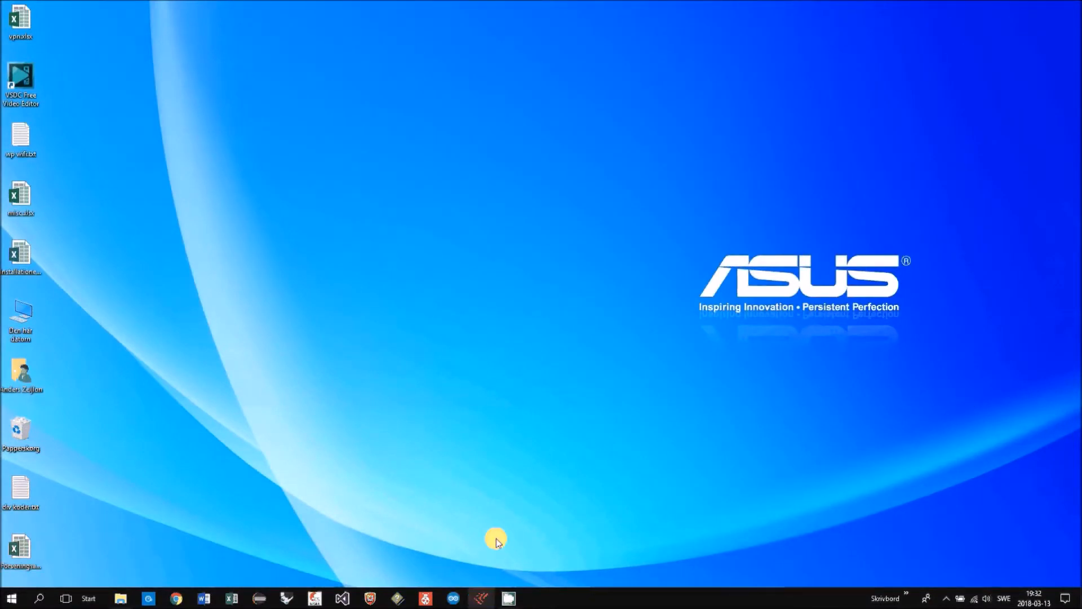
Step: Bring up Azande Studio and start its socket server
{"action": "left_click", "coordinate": [508, 598]}
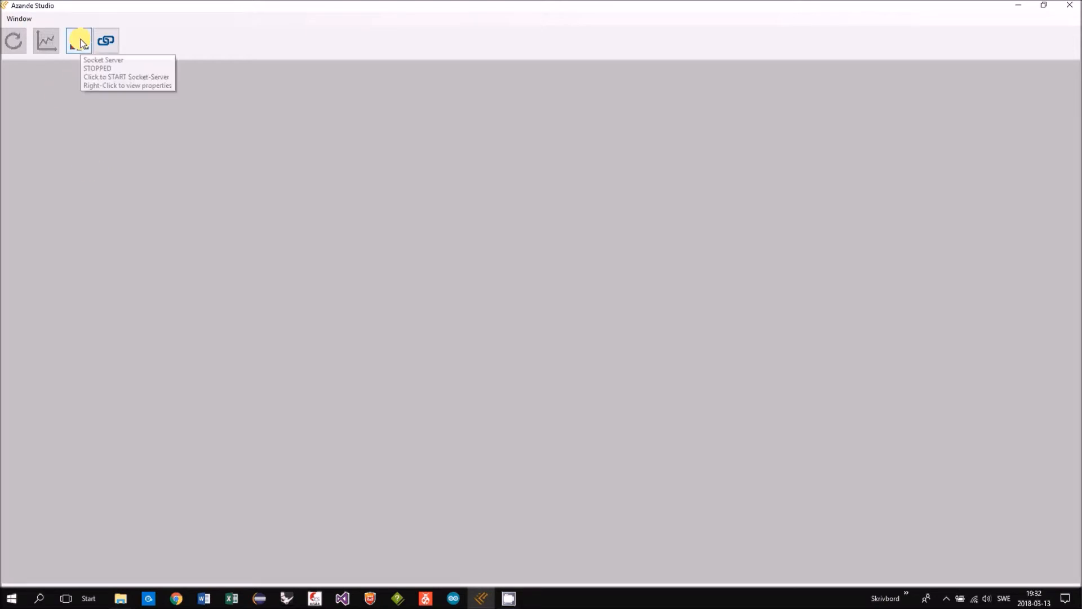
{"action": "left_click", "coordinate": [78, 40]}
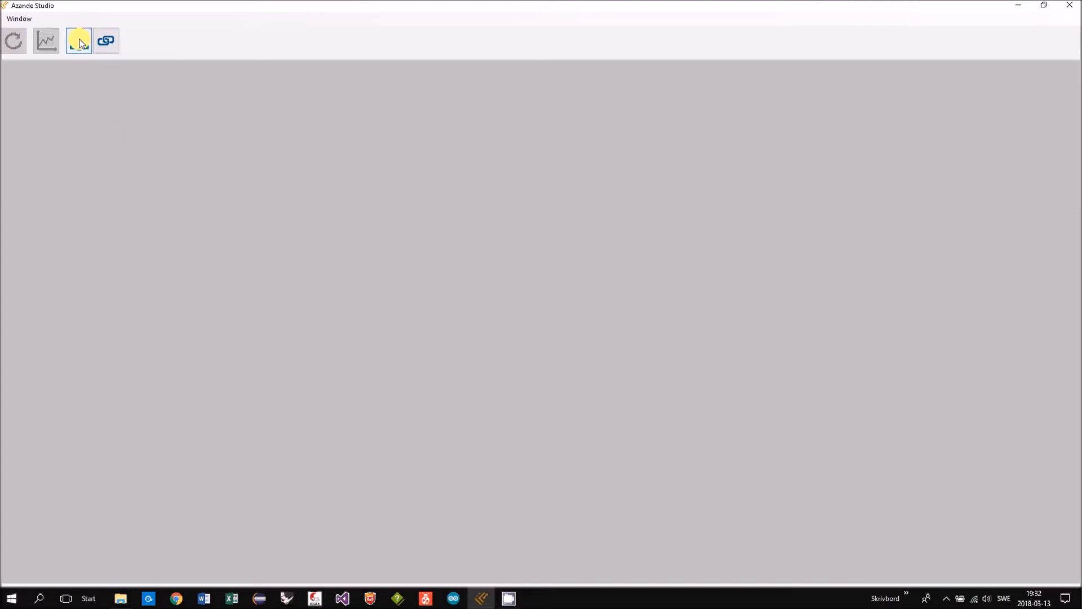
{"action": "left_click", "coordinate": [78, 40]}
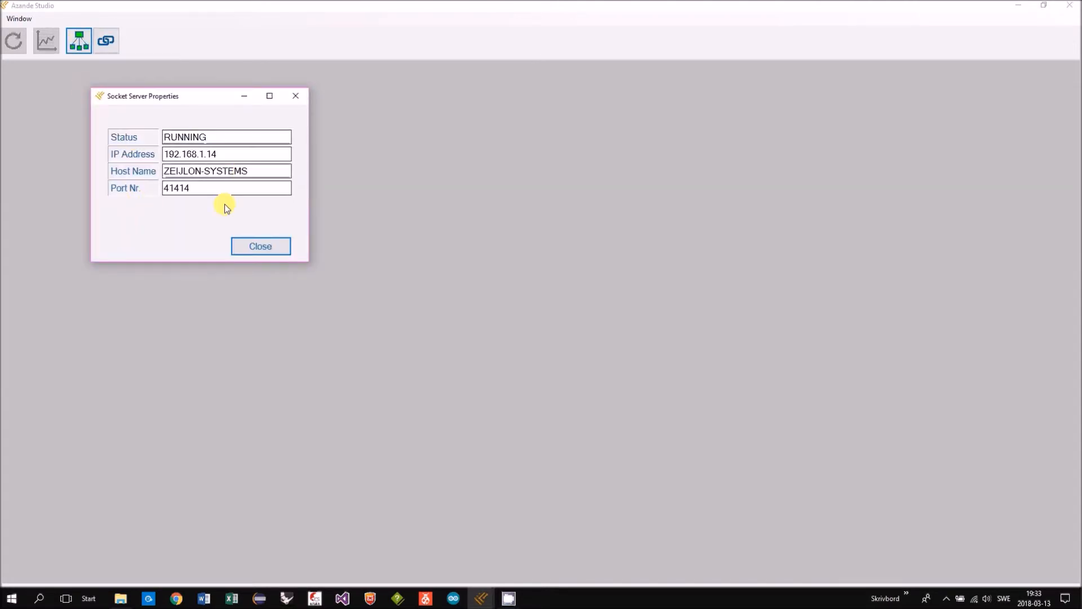
{"action": "left_click", "coordinate": [261, 245]}
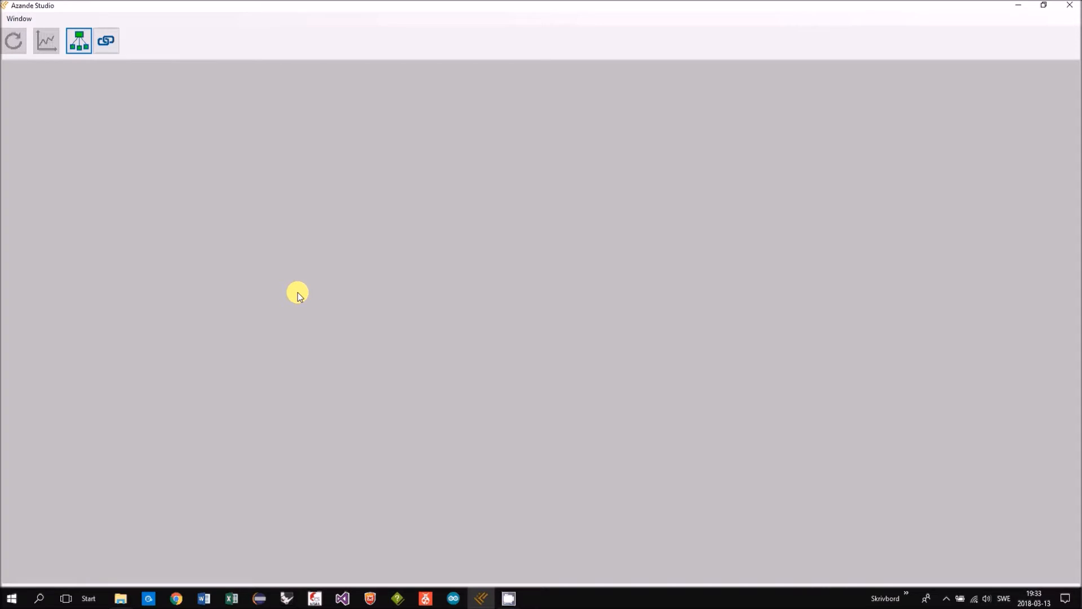
{"action": "mouse_move", "coordinate": [99, 150]}
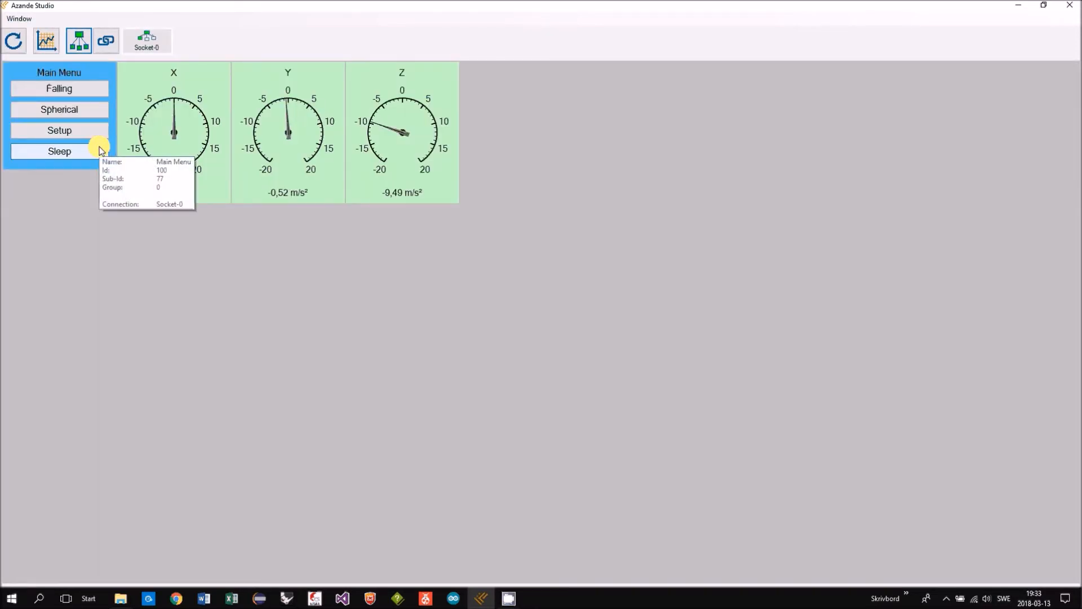
{"action": "mouse_move", "coordinate": [252, 274]}
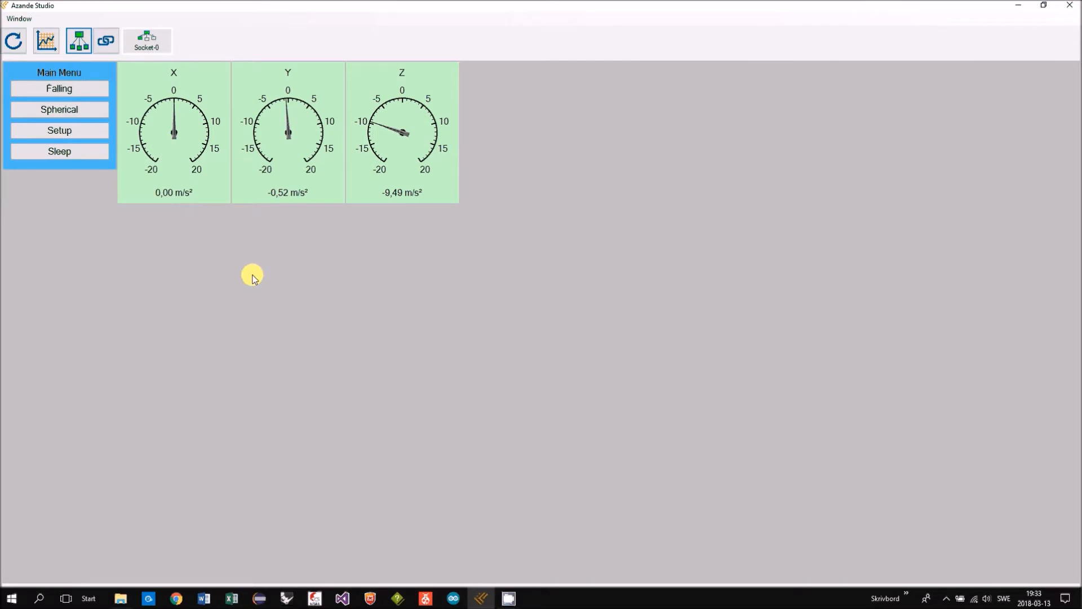
{"action": "mouse_move", "coordinate": [556, 104]}
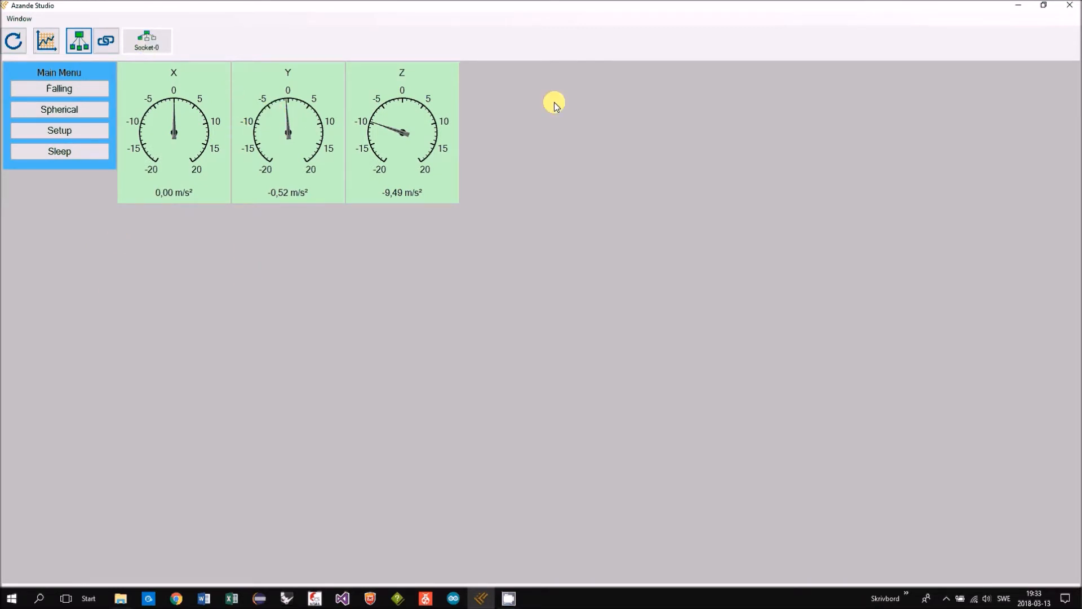
{"action": "mouse_move", "coordinate": [32, 77]}
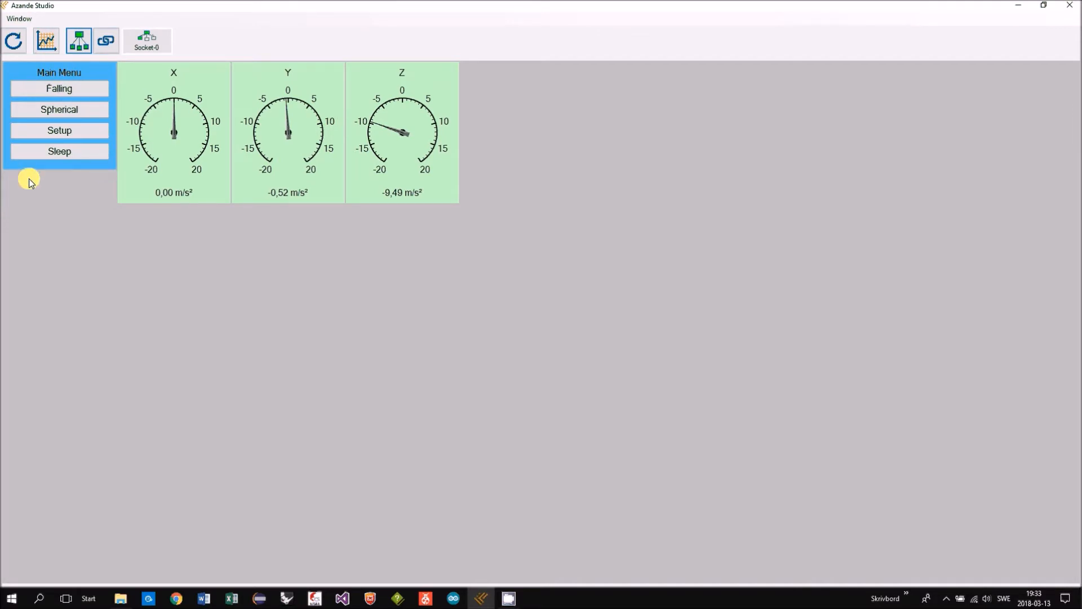
{"action": "mouse_move", "coordinate": [19, 175]}
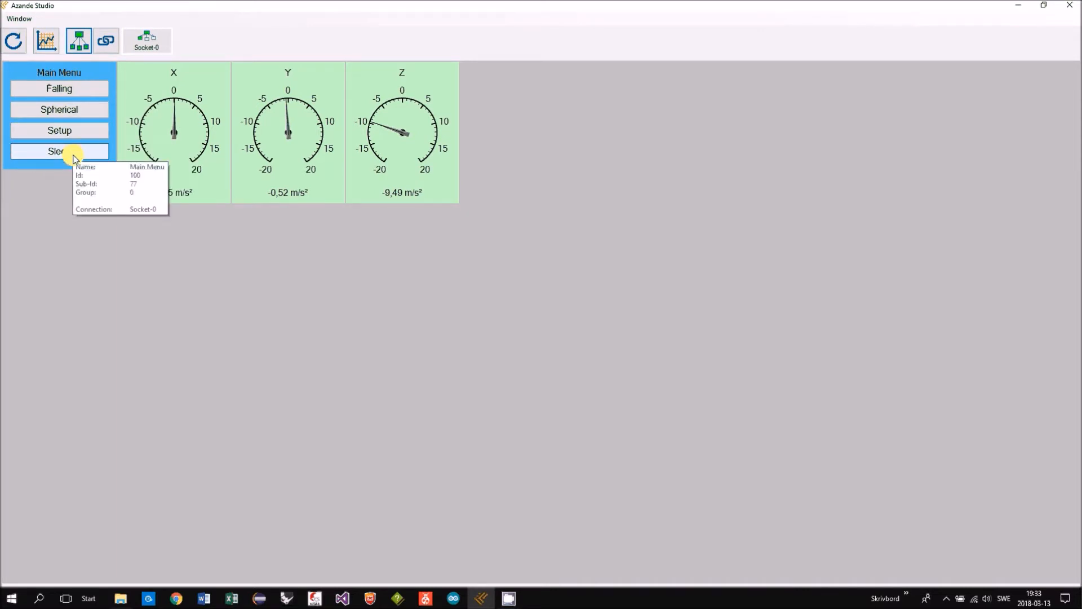
{"action": "mouse_move", "coordinate": [77, 233]}
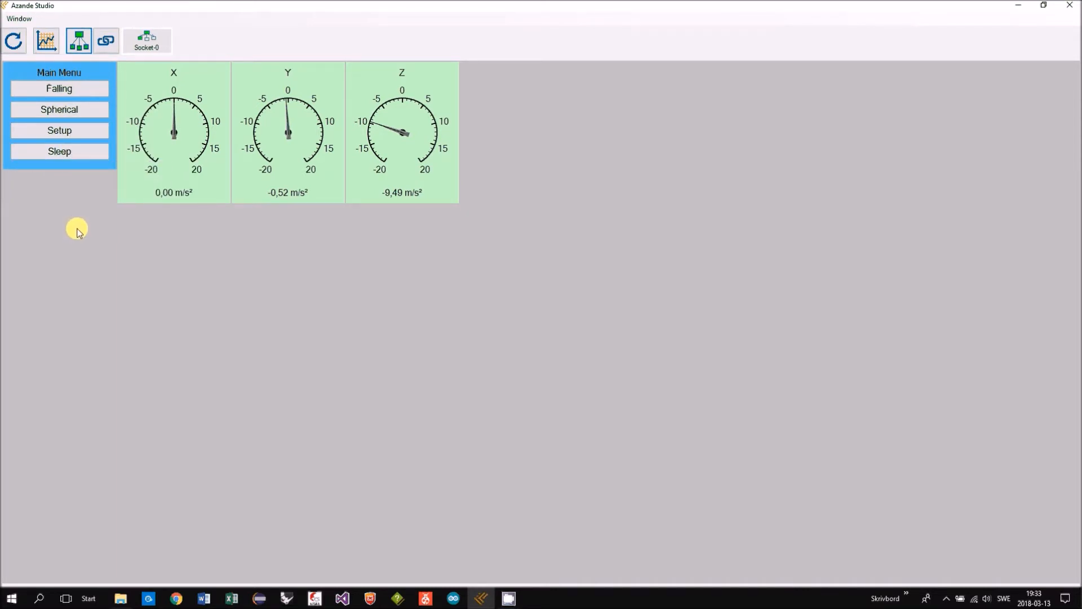
{"action": "mouse_move", "coordinate": [607, 390]}
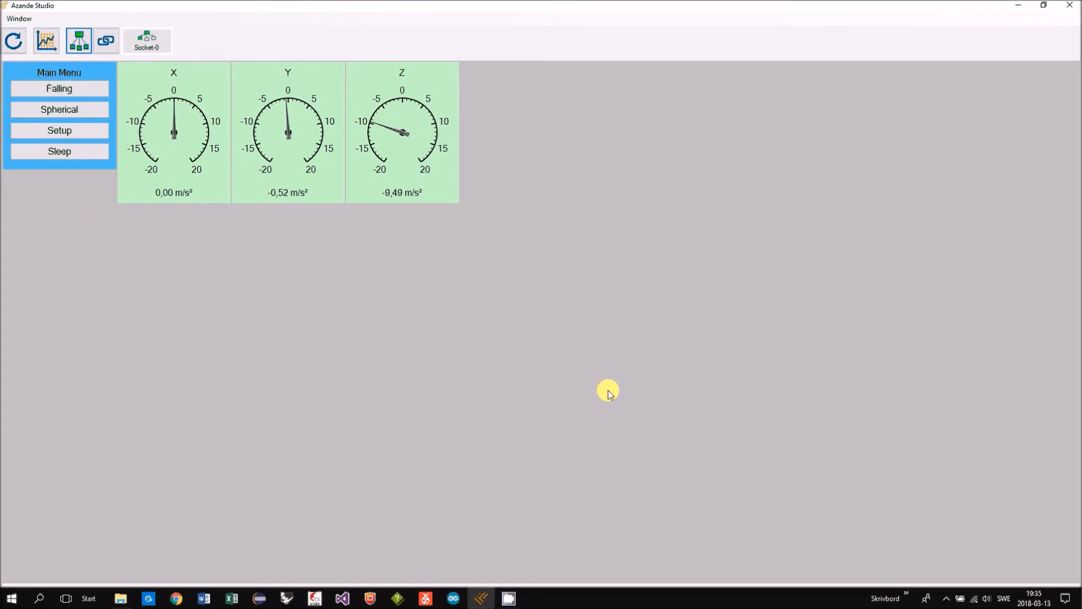
{"action": "mouse_move", "coordinate": [230, 75]}
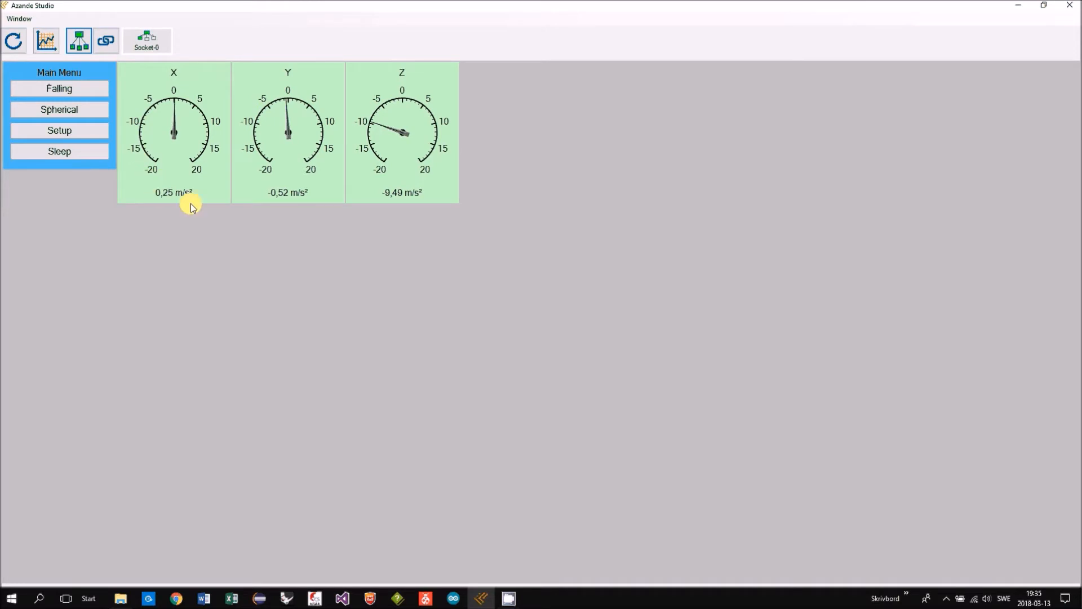
{"action": "mouse_move", "coordinate": [269, 109]}
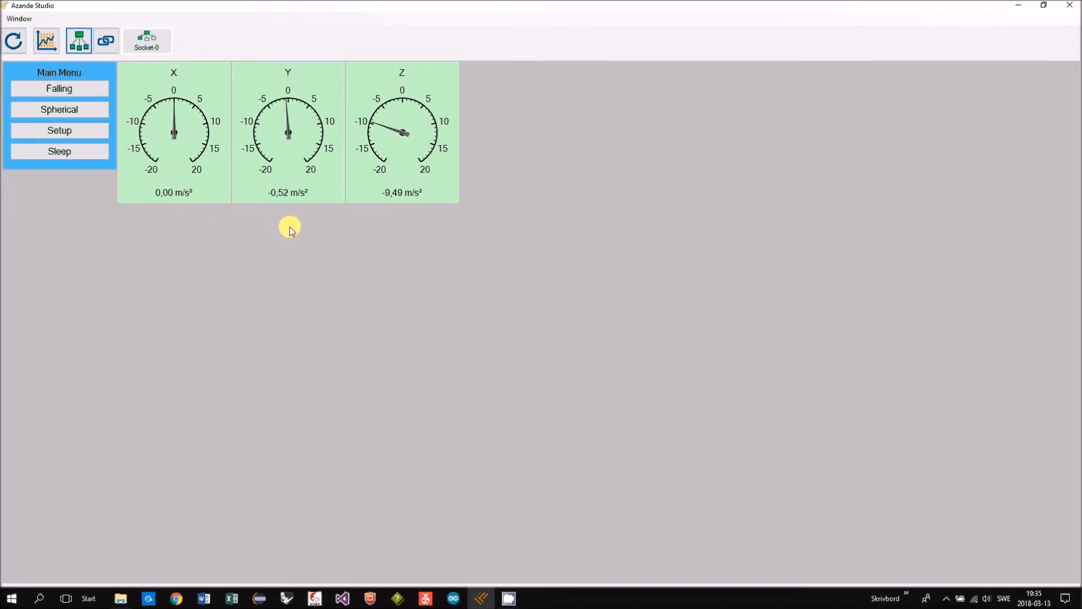
{"action": "mouse_move", "coordinate": [228, 257]}
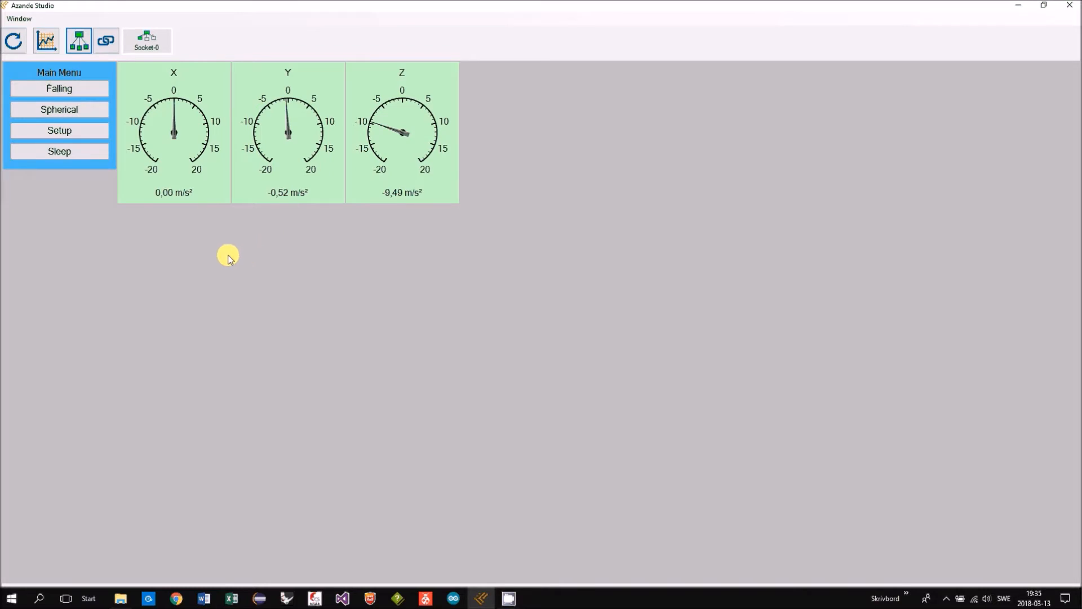
{"action": "mouse_move", "coordinate": [206, 239]}
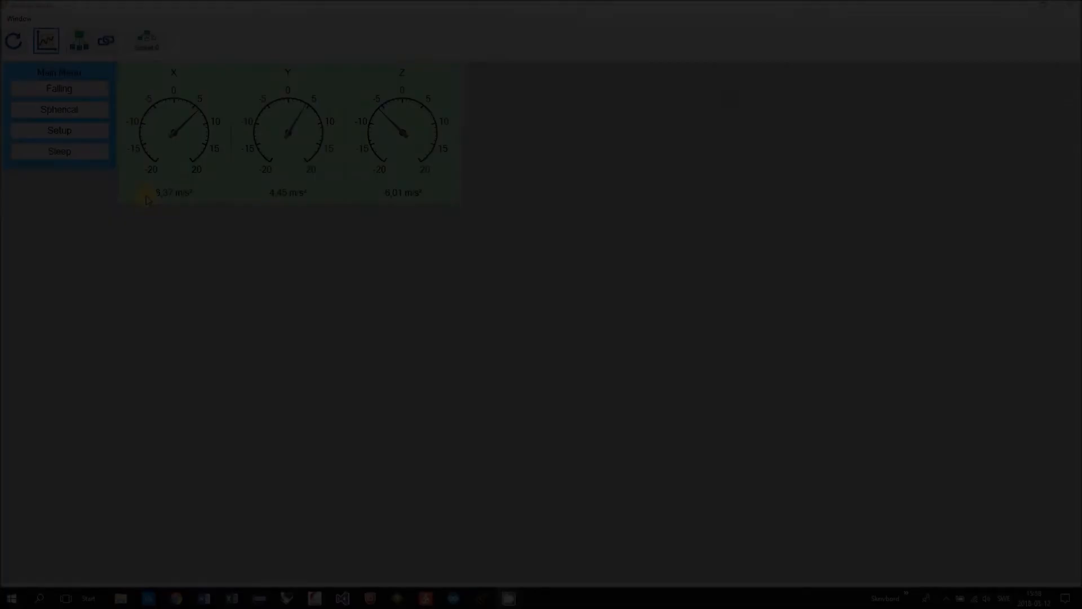
Step: Switch the ball to Spherical mode and open Logging and Charts
{"action": "left_click", "coordinate": [58, 109]}
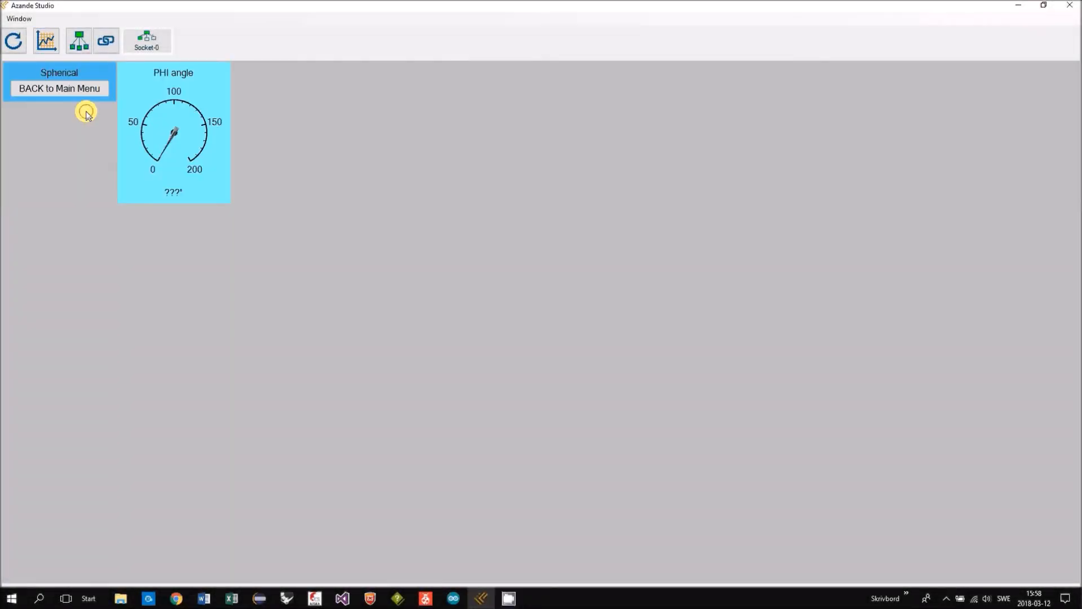
{"action": "left_click", "coordinate": [45, 40]}
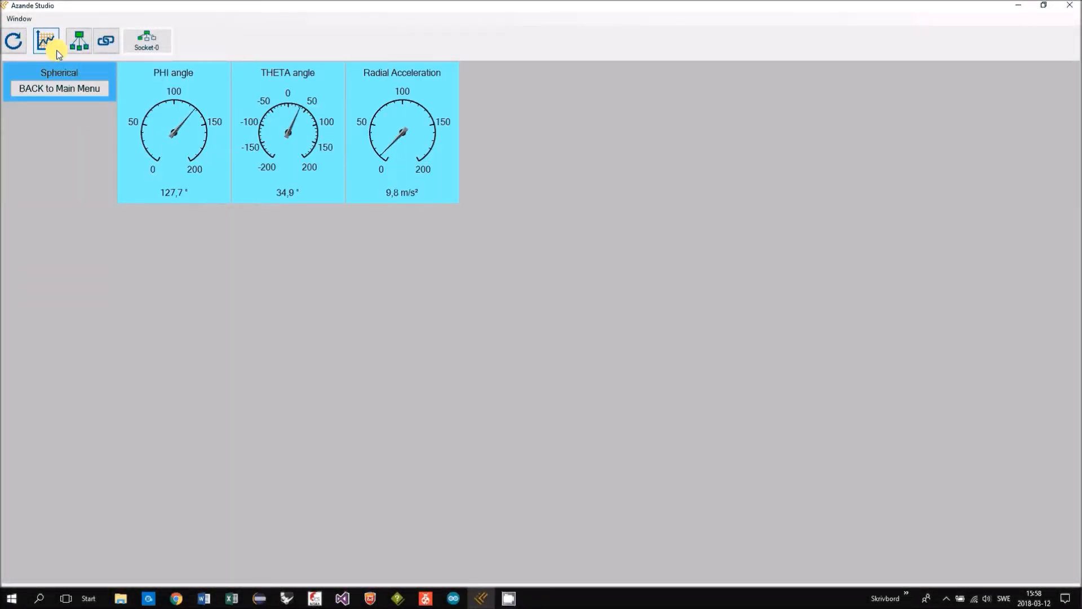
{"action": "left_click", "coordinate": [46, 40]}
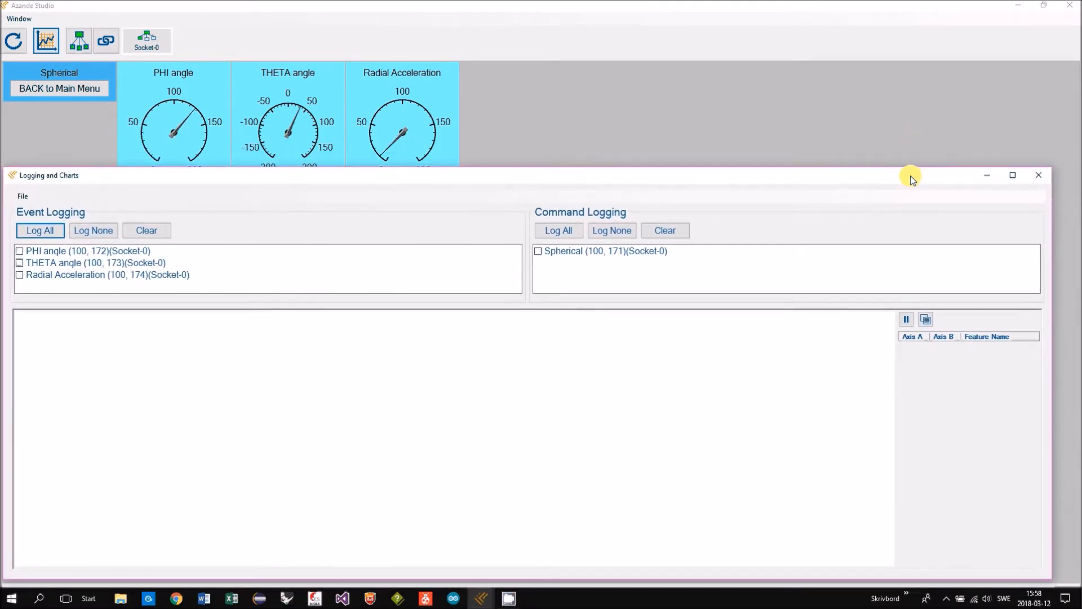
Step: Log Radial Acceleration and plot it on axis A
{"action": "left_click", "coordinate": [107, 274]}
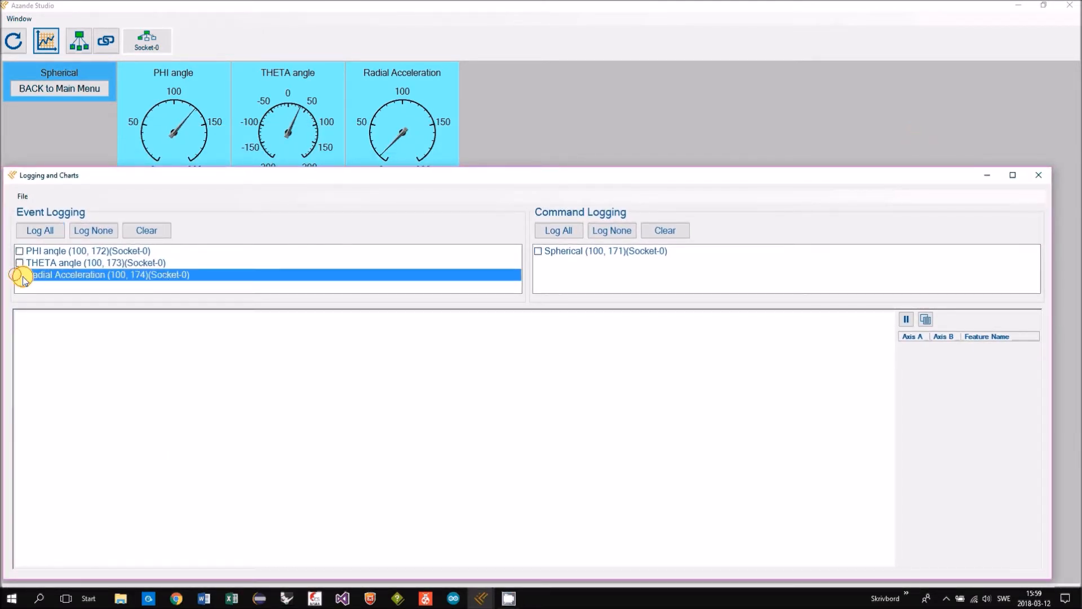
{"action": "left_click", "coordinate": [19, 275]}
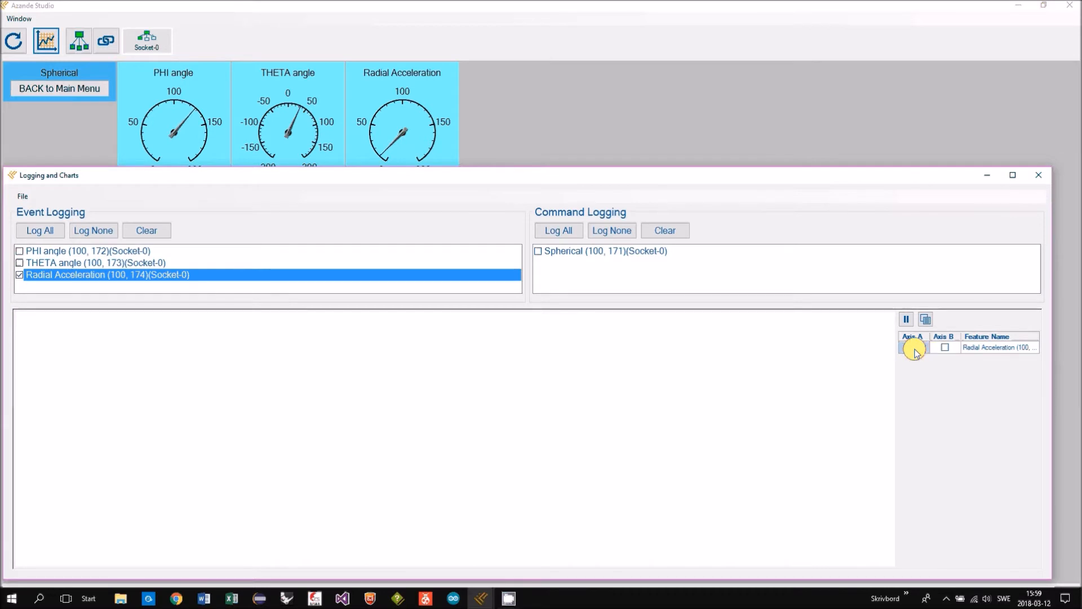
{"action": "left_click", "coordinate": [913, 347]}
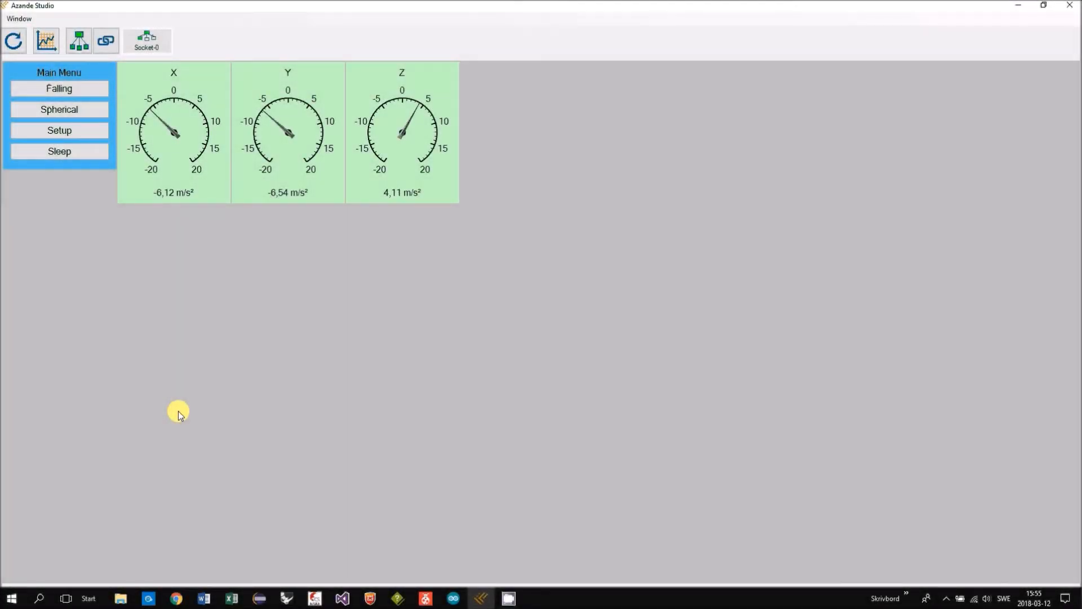
Step: Switch the ball to Falling mode and open Logging and Charts
{"action": "left_click", "coordinate": [59, 88]}
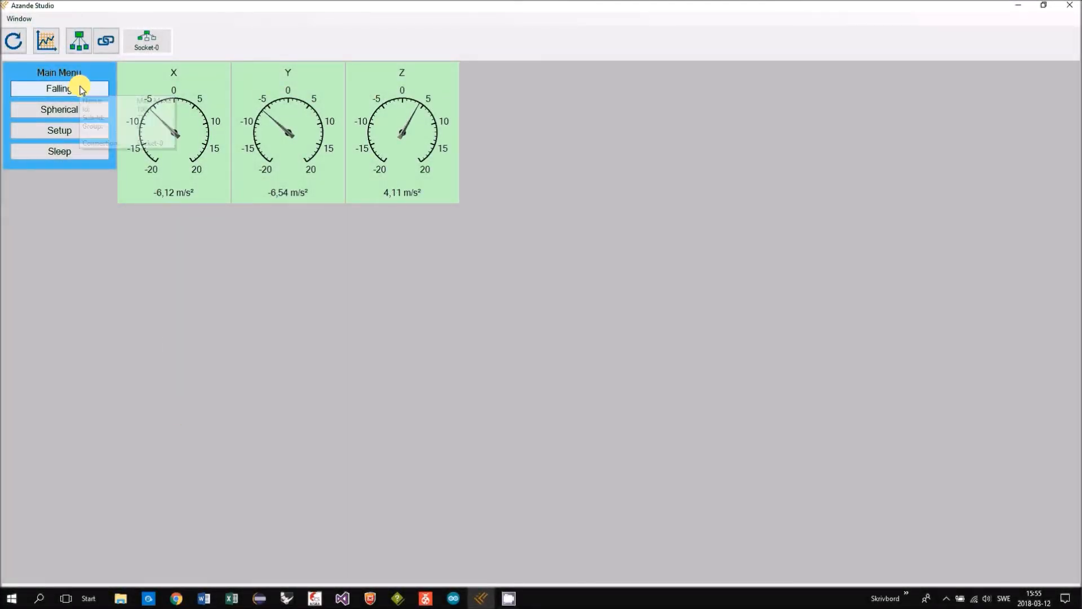
{"action": "left_click", "coordinate": [59, 88]}
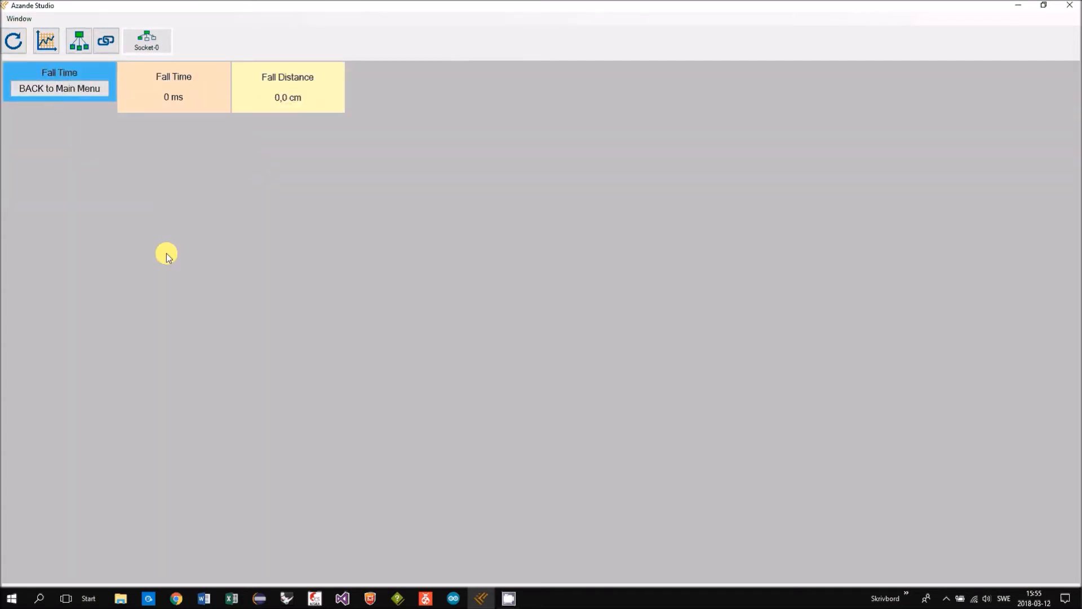
{"action": "mouse_move", "coordinate": [45, 31]}
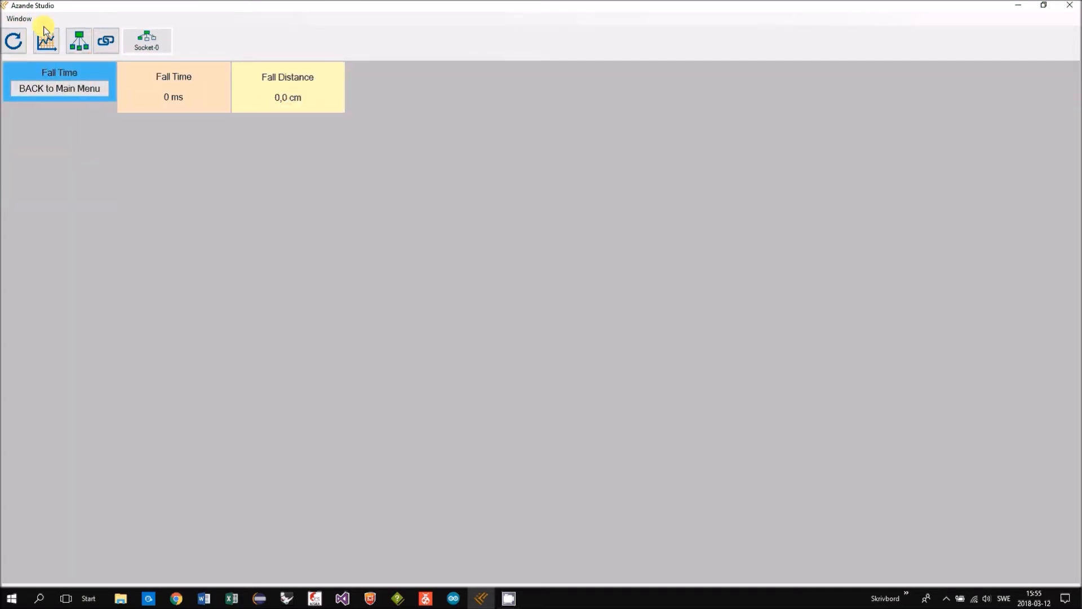
{"action": "left_click", "coordinate": [45, 40]}
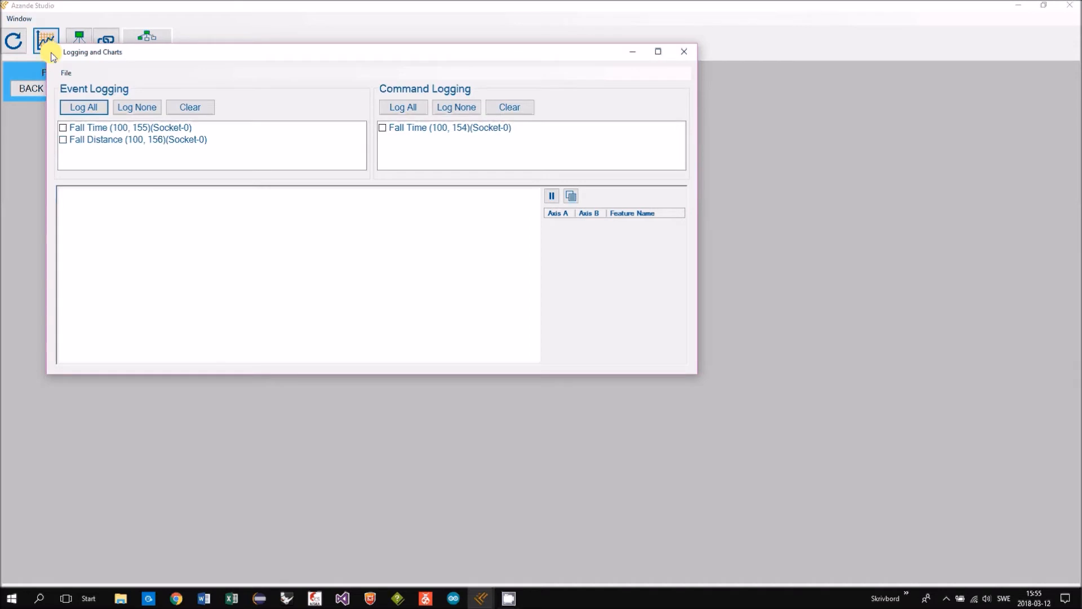
Step: Log Fall Distance and move the chart window below the fall readouts
{"action": "left_click", "coordinate": [62, 139]}
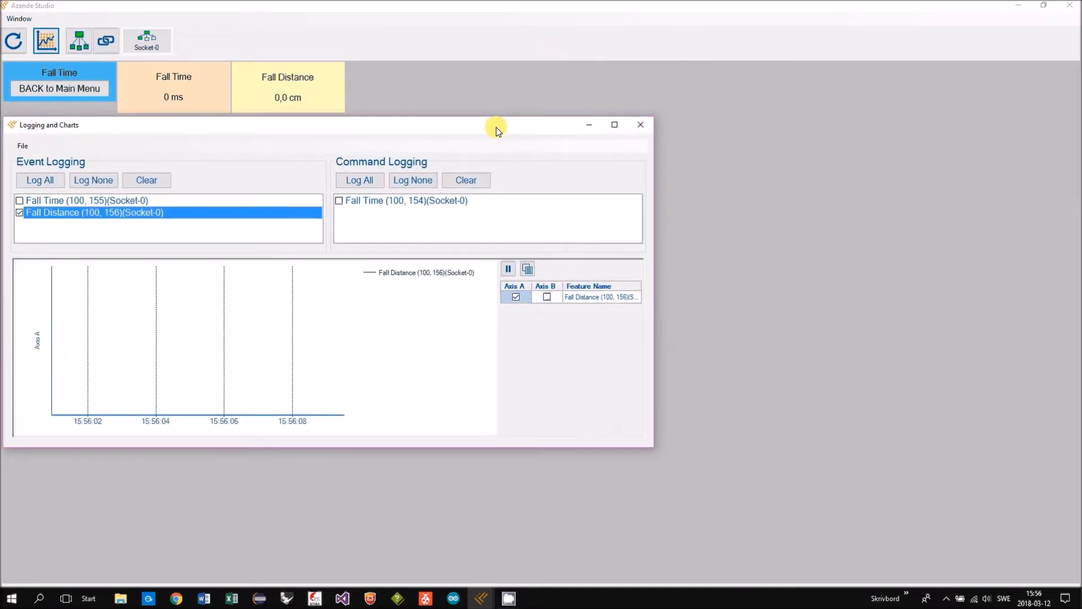
{"action": "left_click_drag", "start_coordinate": [497, 130], "coordinate": [648, 448]}
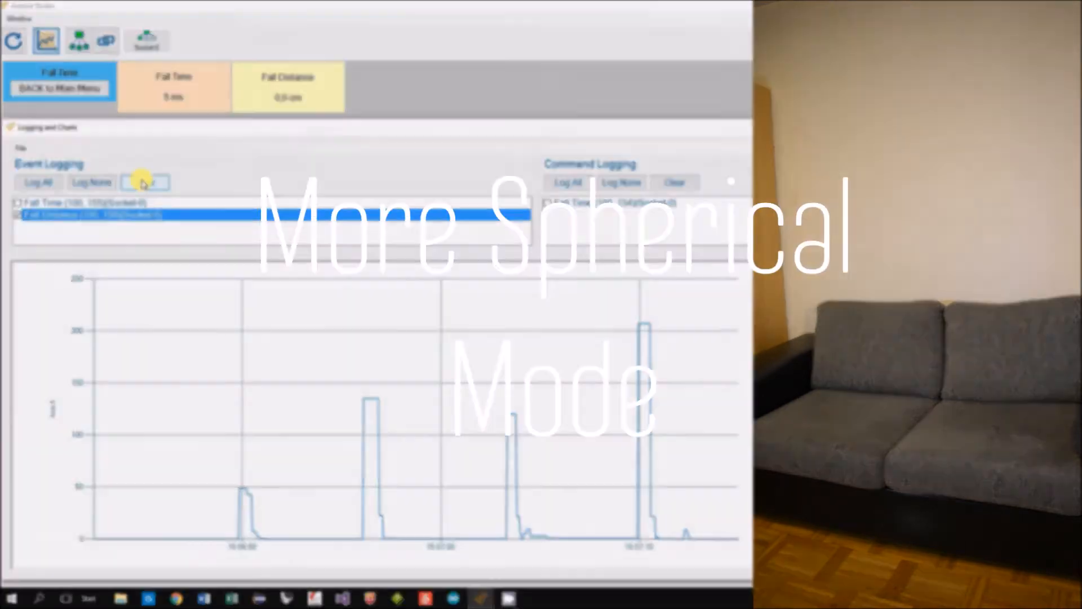
Step: Clear the logged fall data and switch the ball to Spherical mode
{"action": "left_click", "coordinate": [59, 88]}
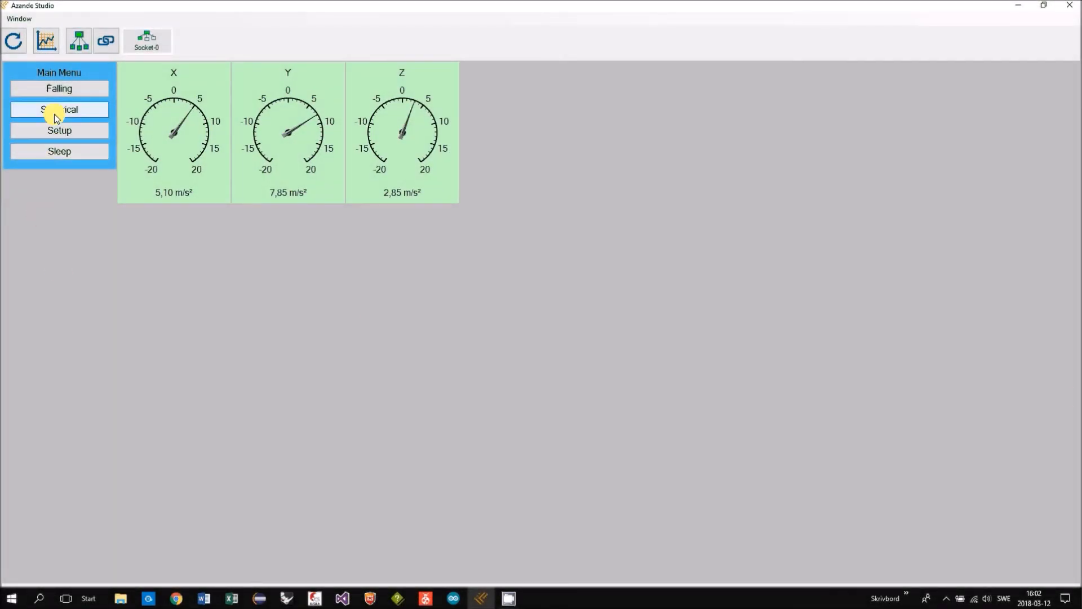
{"action": "left_click", "coordinate": [58, 109]}
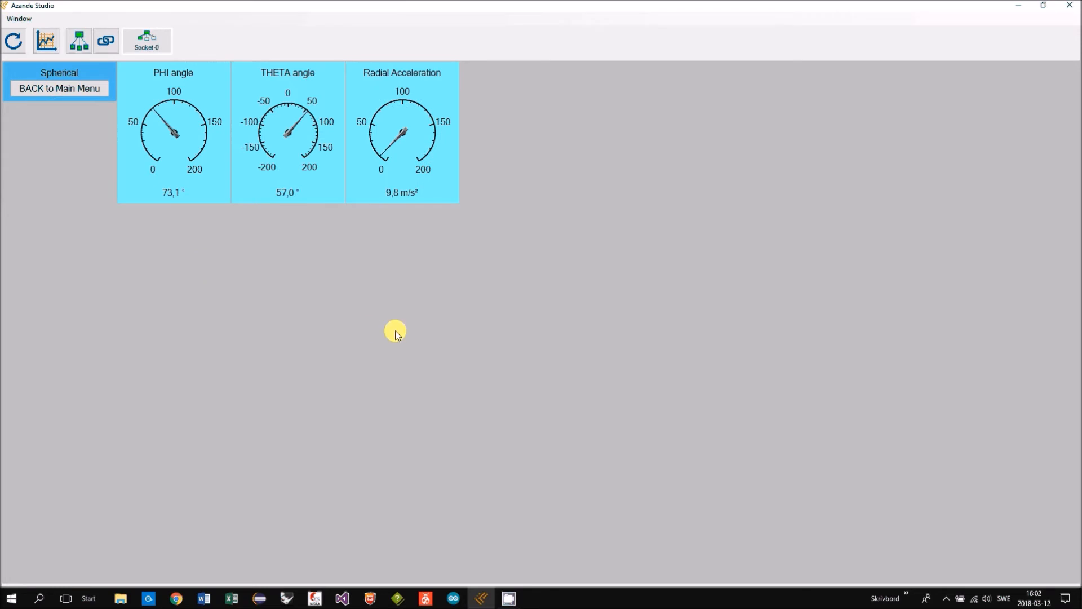
{"action": "mouse_move", "coordinate": [64, 46]}
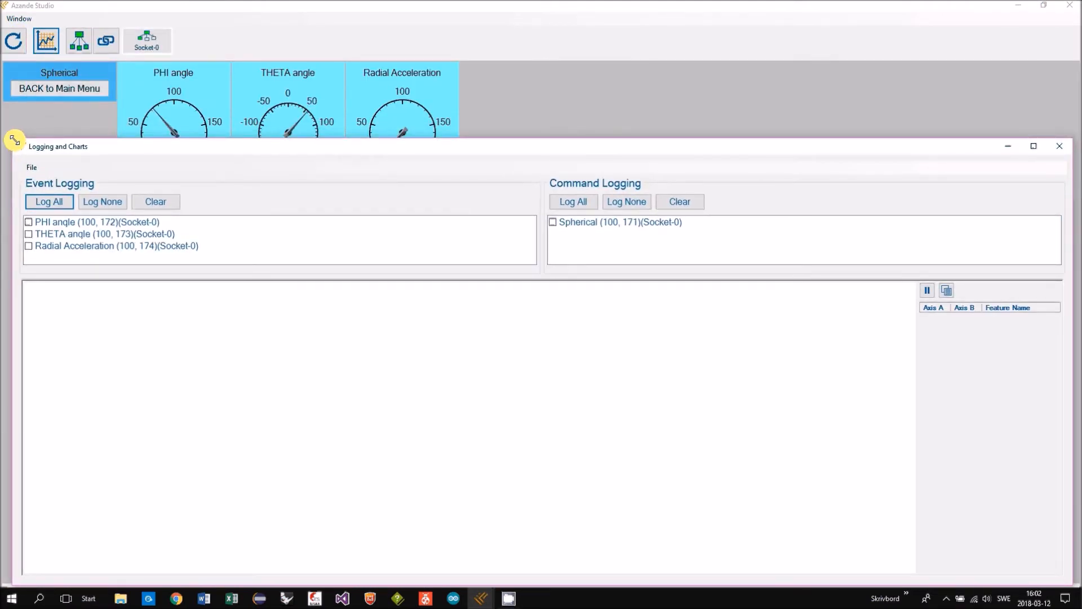
Step: Log Radial Acceleration and add it to the chart on axis A
{"action": "left_click", "coordinate": [116, 246]}
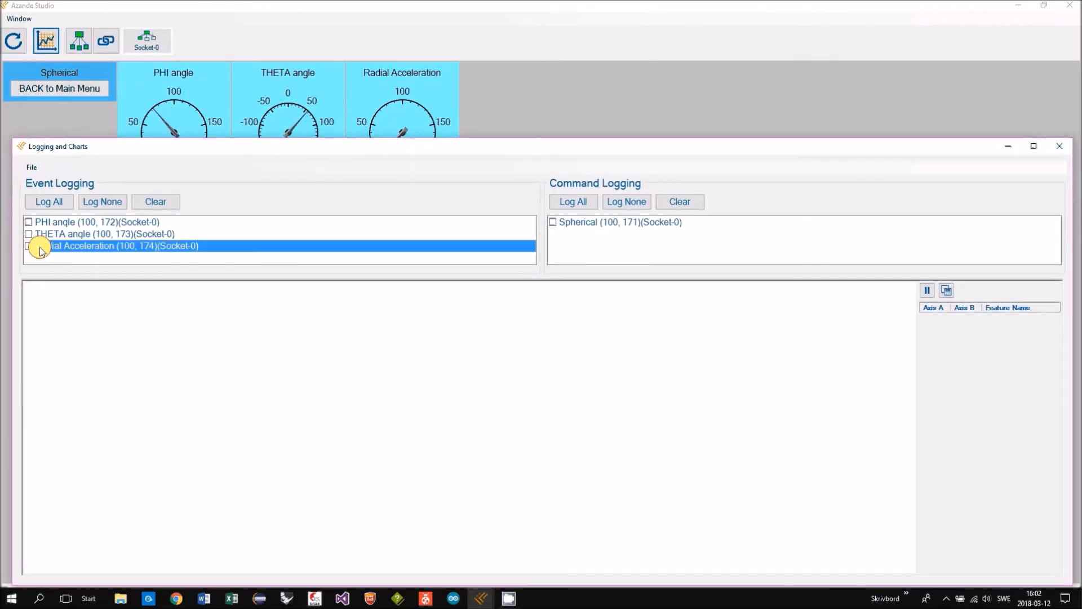
{"action": "left_click", "coordinate": [29, 246]}
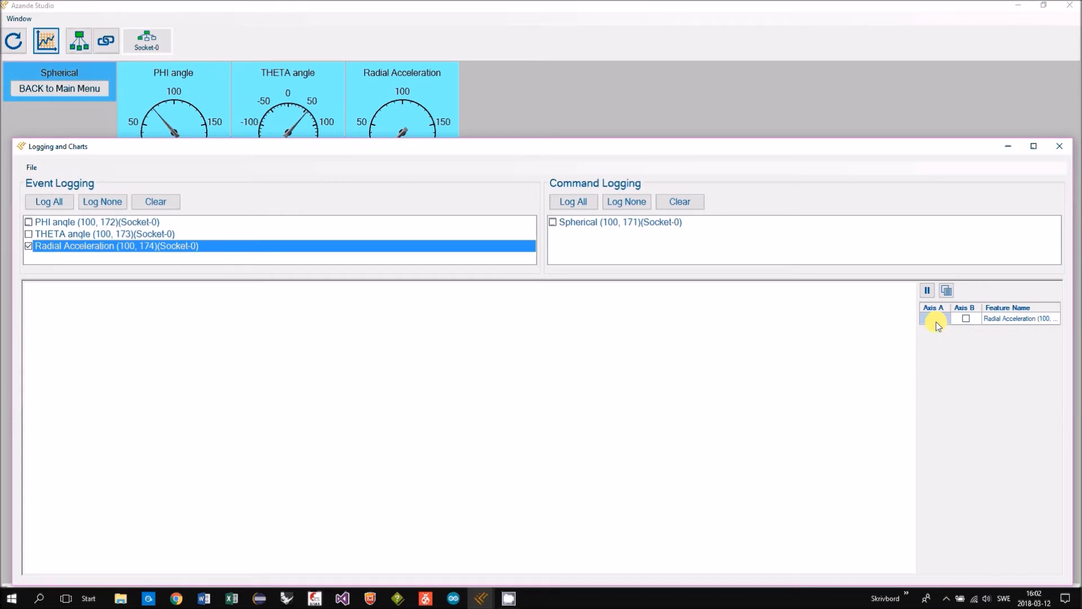
{"action": "left_click", "coordinate": [934, 317]}
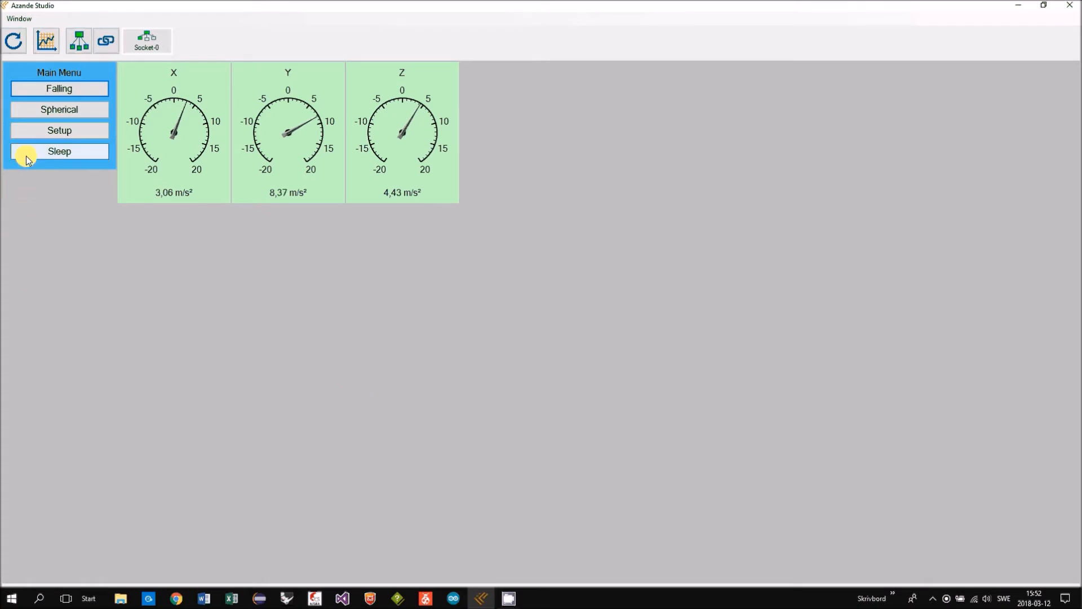
{"action": "mouse_move", "coordinate": [27, 157]}
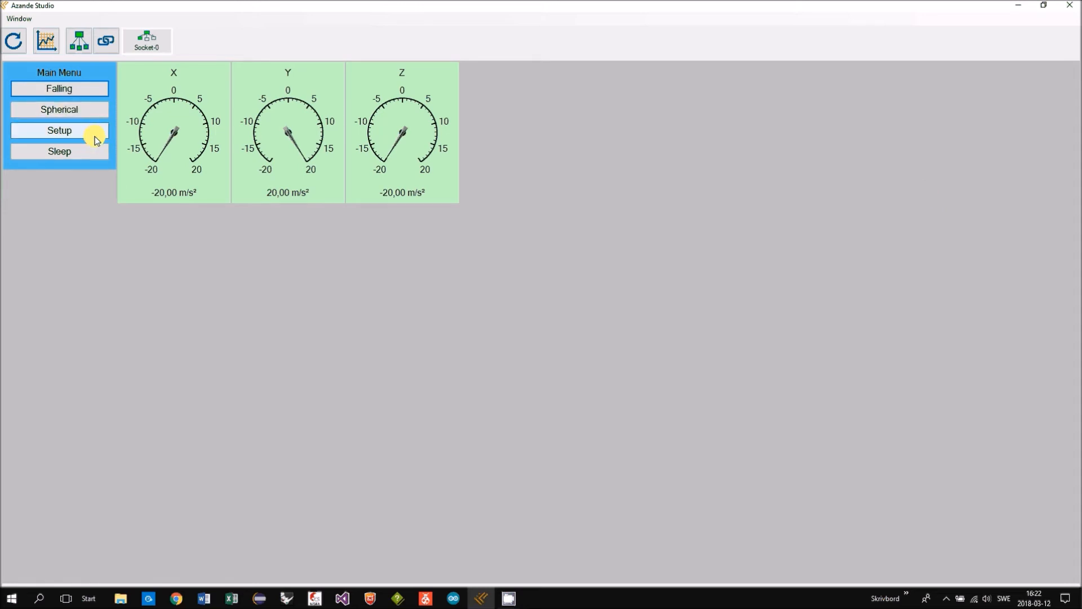
Step: Show the ball's Setup page with raw readings and open the Logging and Charts window
{"action": "left_click", "coordinate": [58, 130]}
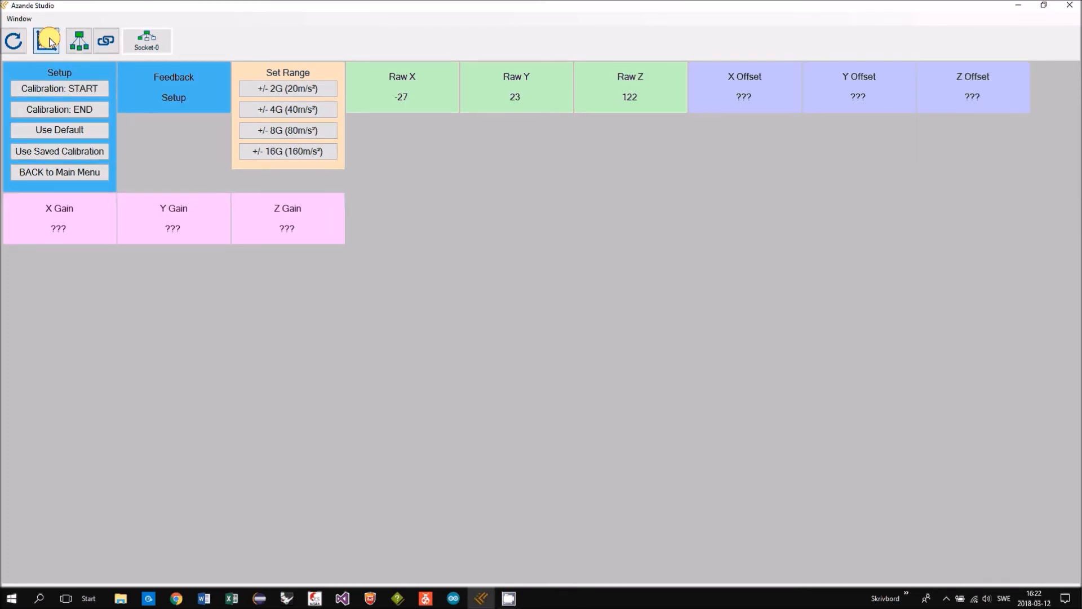
{"action": "left_click", "coordinate": [45, 40]}
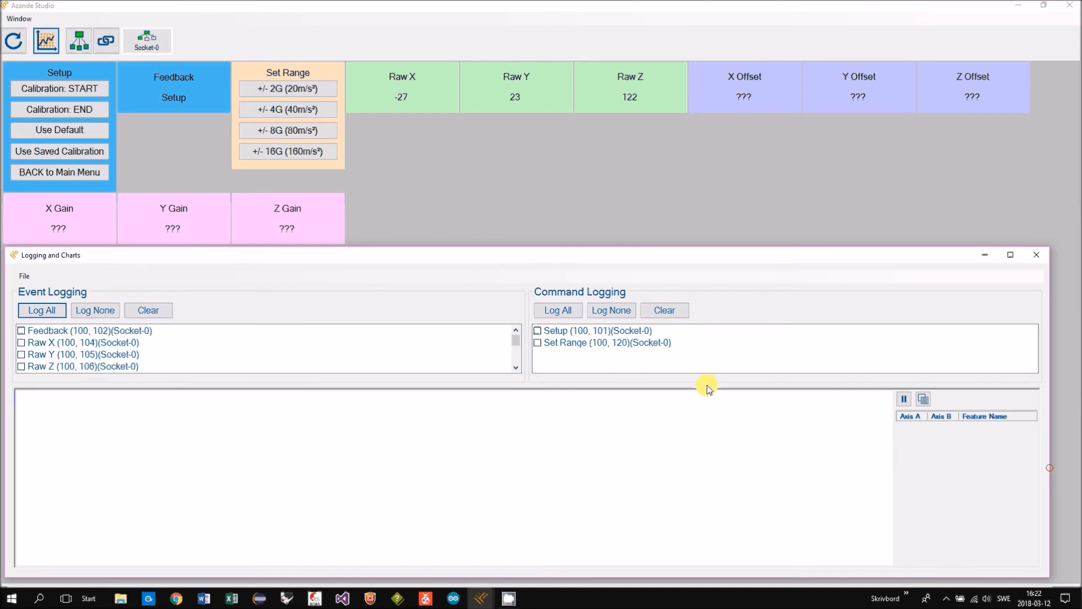
Step: Log and chart Raw X, Y, Z on axis A, then start calibration
{"action": "left_click", "coordinate": [21, 342]}
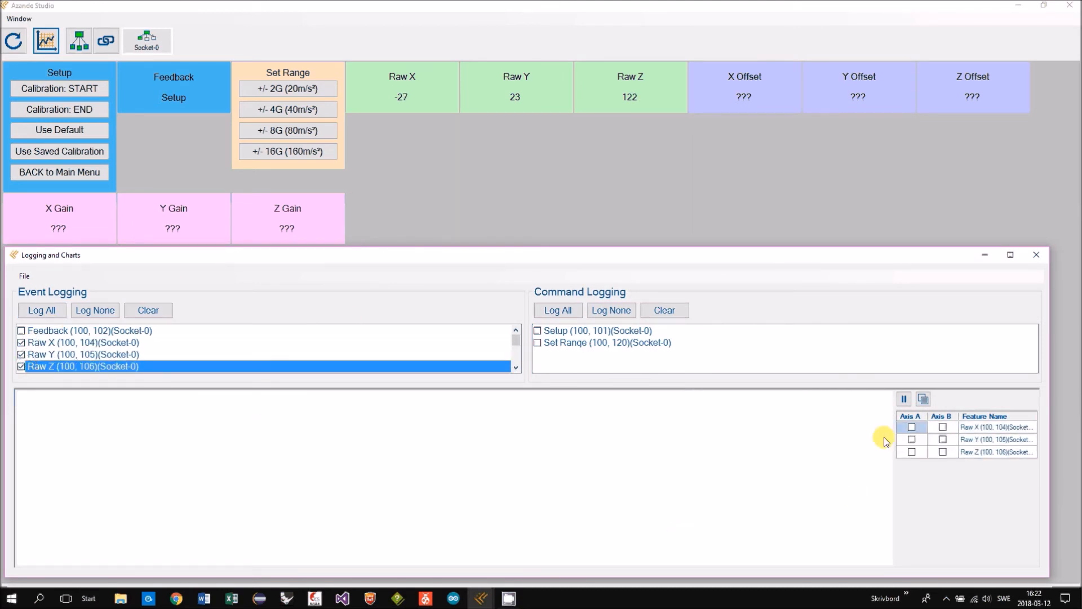
{"action": "left_click", "coordinate": [911, 439]}
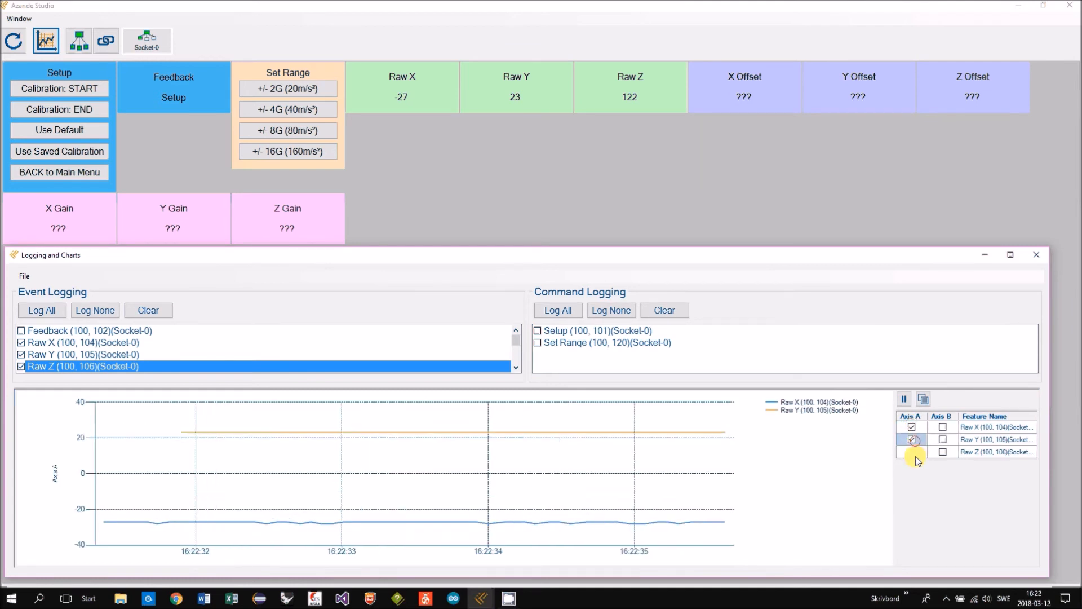
{"action": "left_click", "coordinate": [910, 452]}
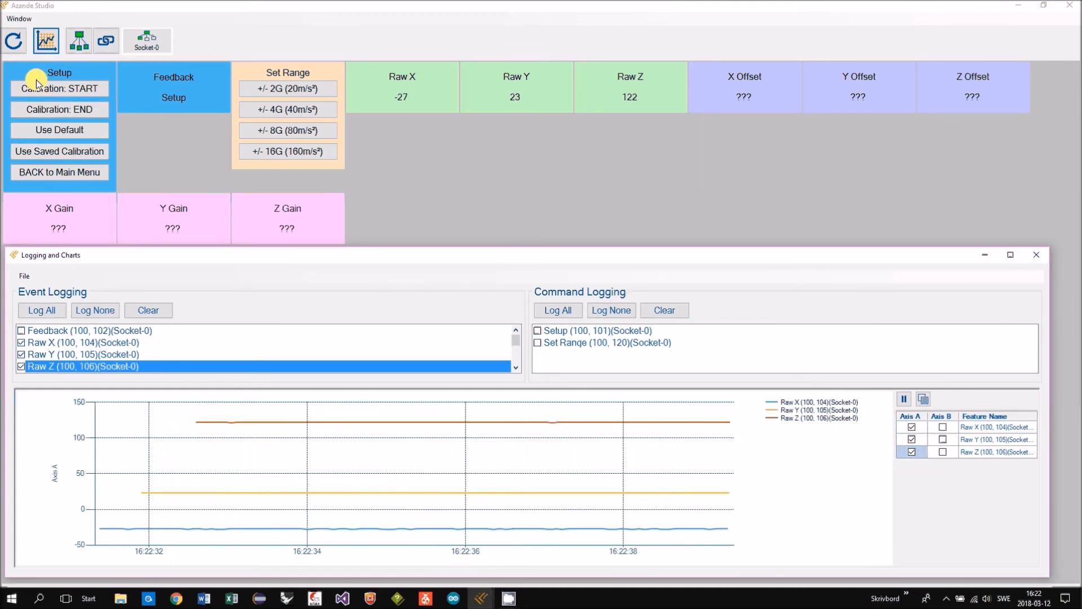
{"action": "left_click", "coordinate": [59, 89]}
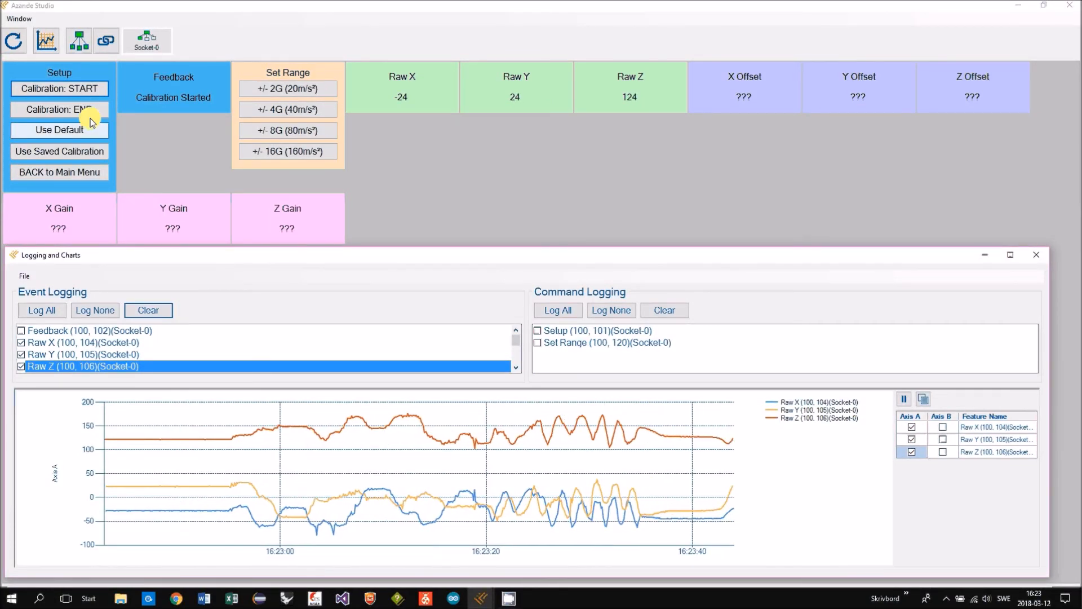
Step: End calibration, saving offsets -30, -6, 139, and close the logging window
{"action": "left_click", "coordinate": [60, 109]}
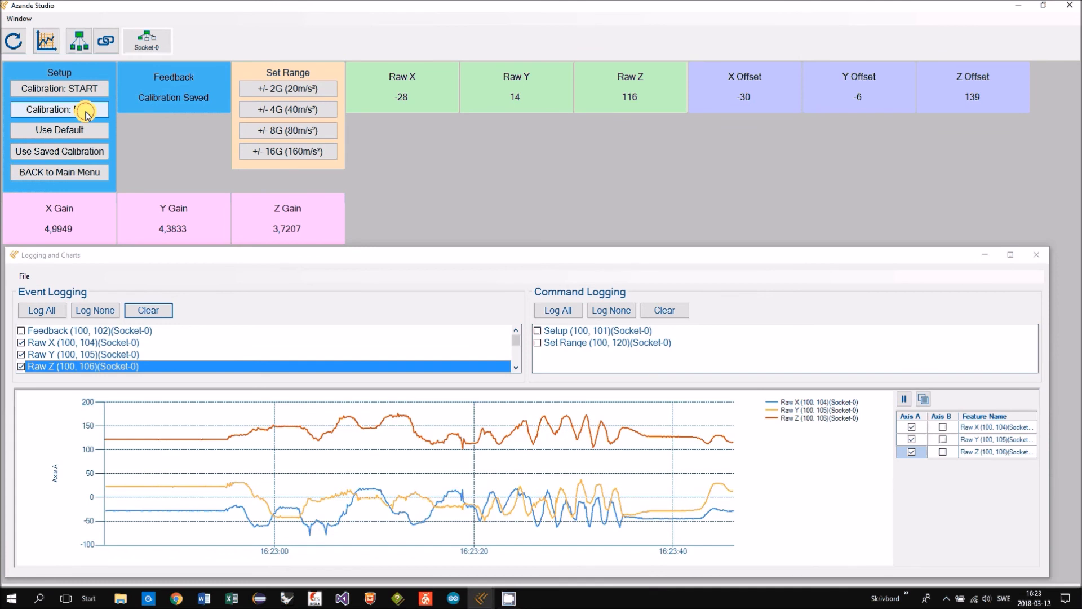
{"action": "left_click", "coordinate": [59, 110]}
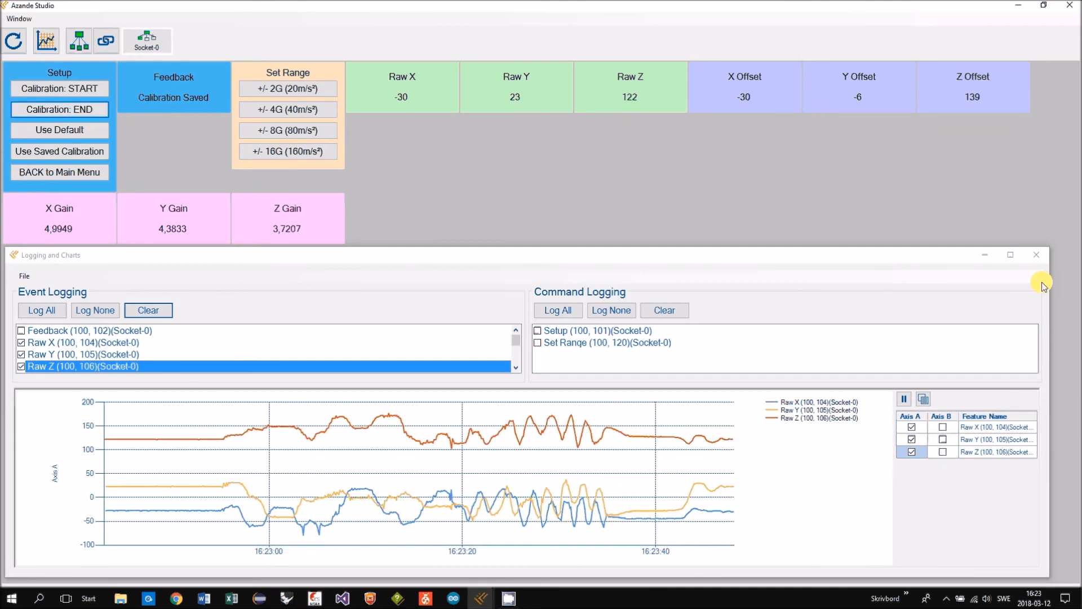
{"action": "left_click", "coordinate": [1035, 255]}
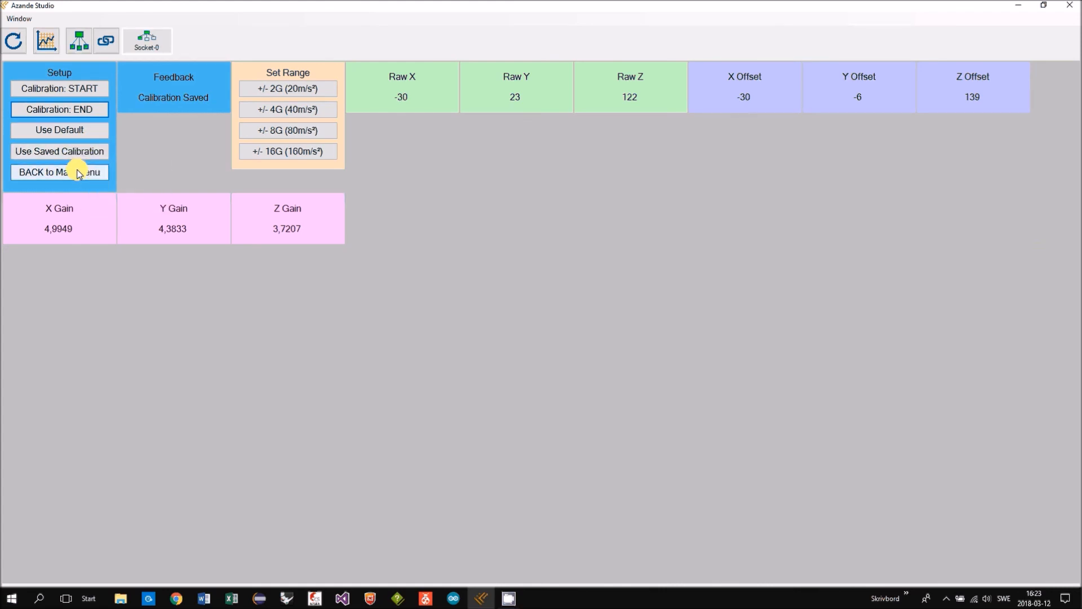
{"action": "mouse_move", "coordinate": [49, 234]}
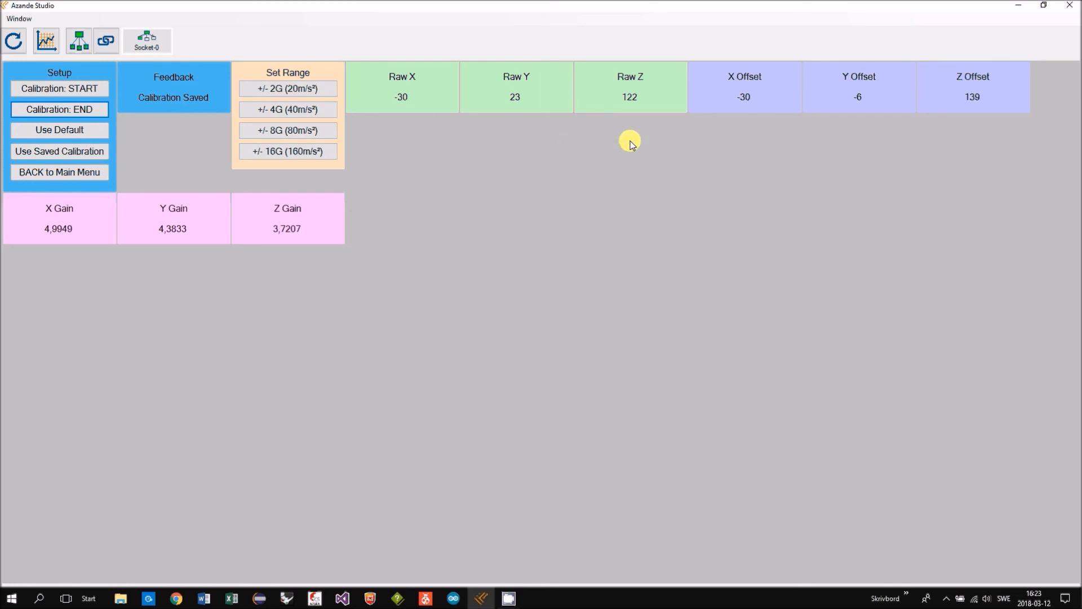
{"action": "mouse_move", "coordinate": [997, 104]}
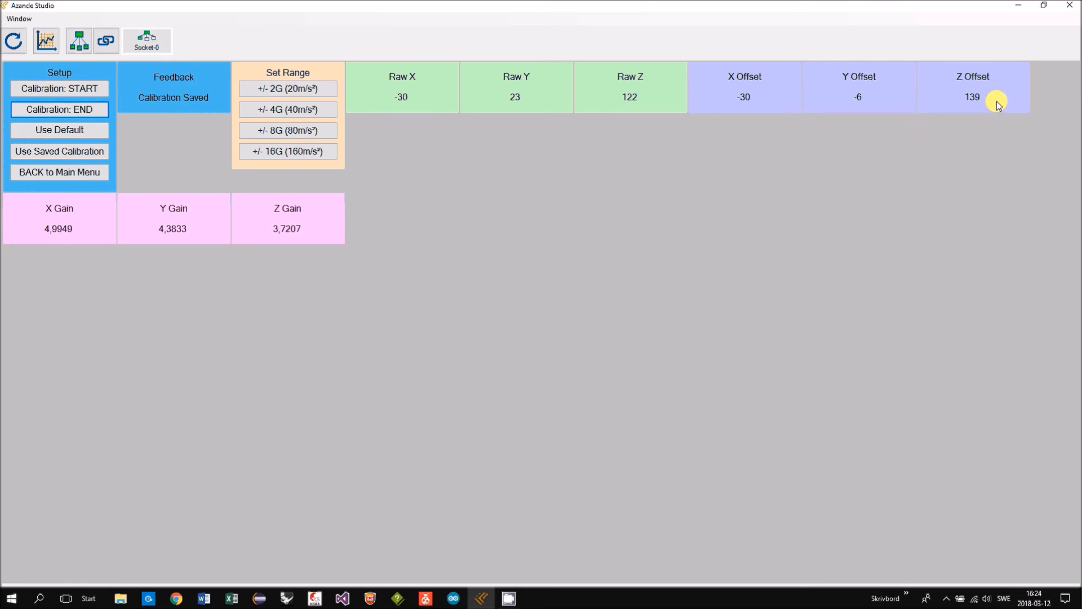